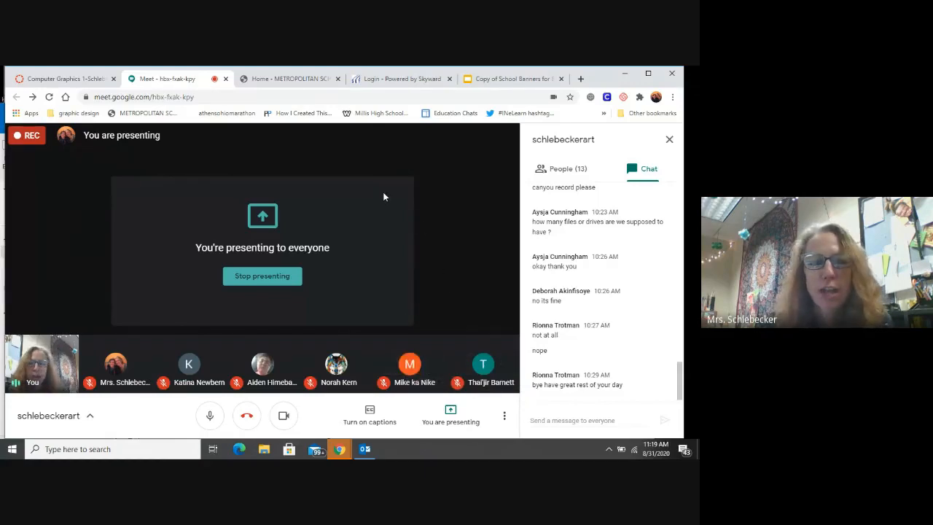
mouse_move(282, 122)
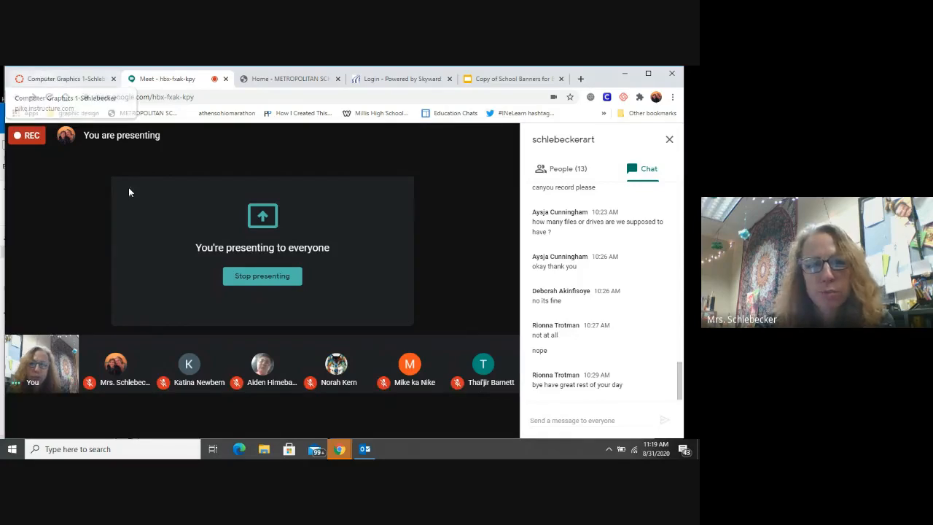
- Switch from Google Meet to the Computer Graphics 1-Schlebecker Canvas course tab
click(61, 78)
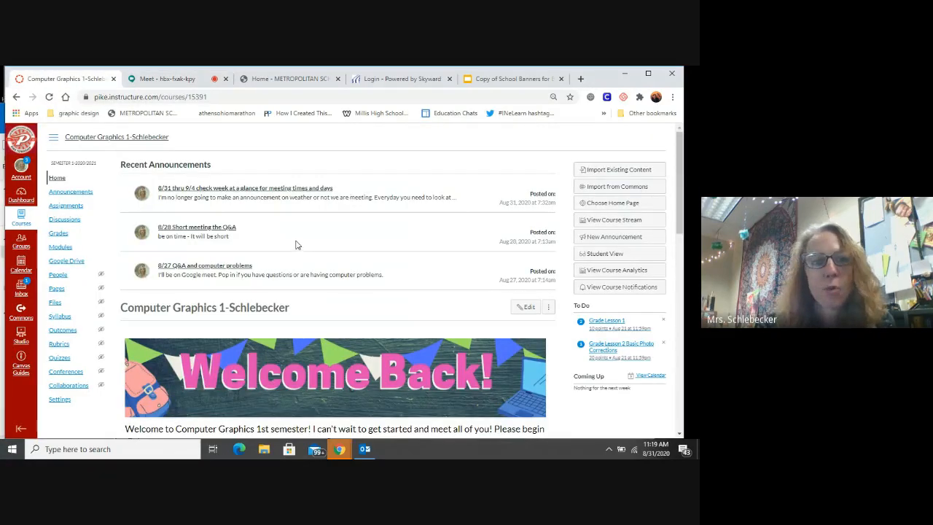
- Move down the home page past the announcements and select the Week at a Glance image link
scroll(down, 3)
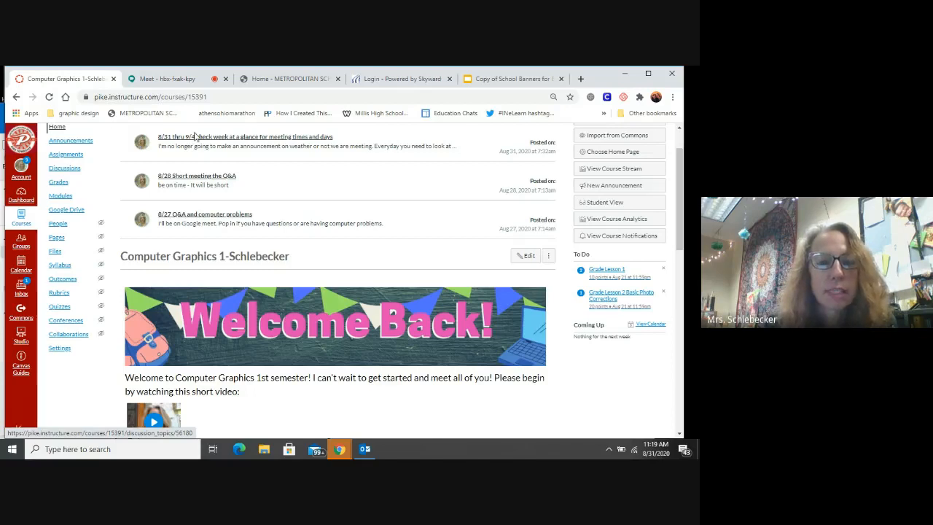
mouse_move(197, 142)
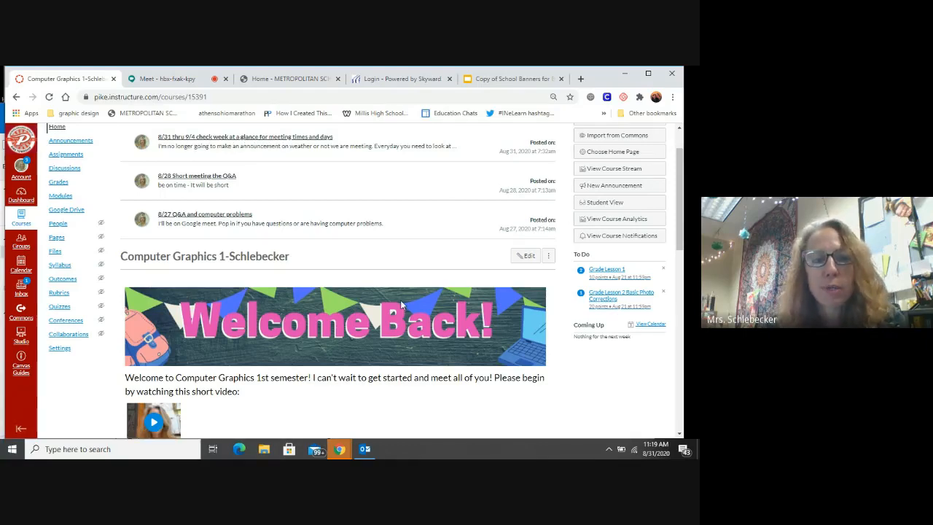
scroll(down, 3)
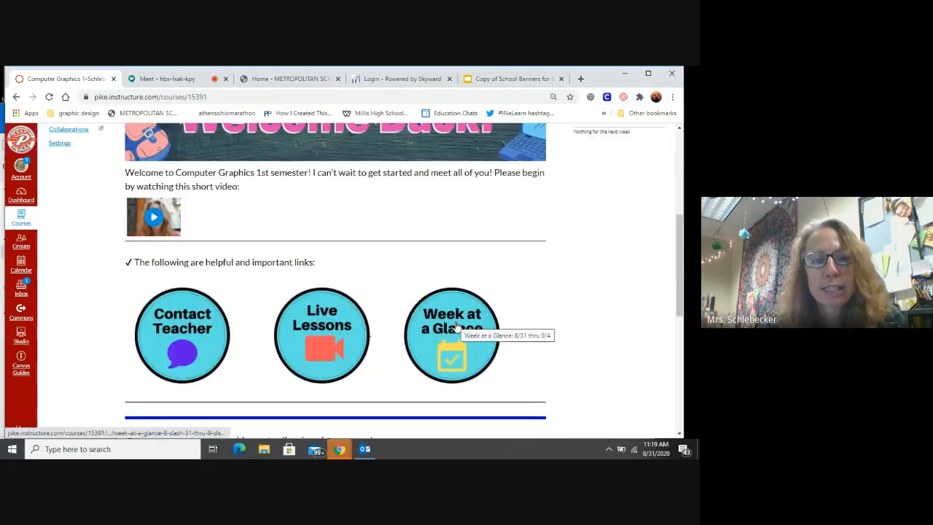
click(452, 335)
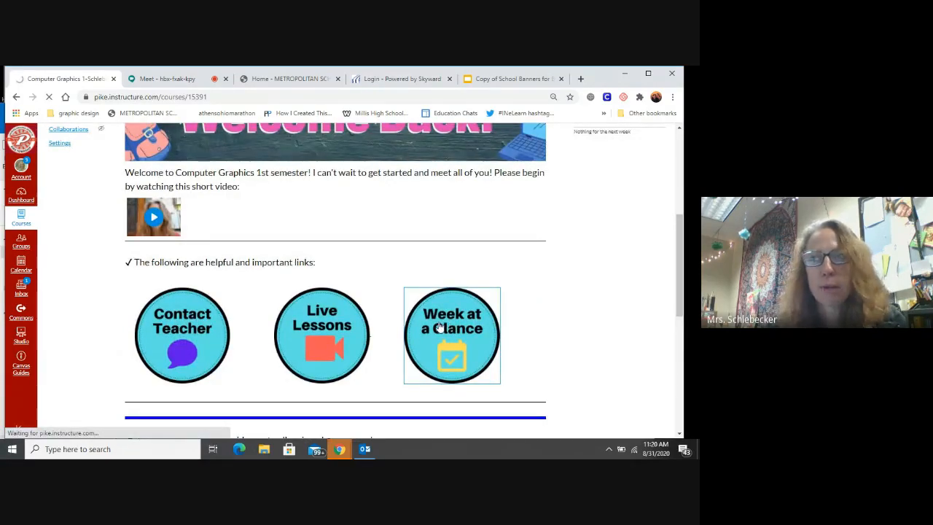
- Load Week at a Glance: 8/31 thru 9/4 and show its Weekly Objective and Current Project(s) tables
click(451, 334)
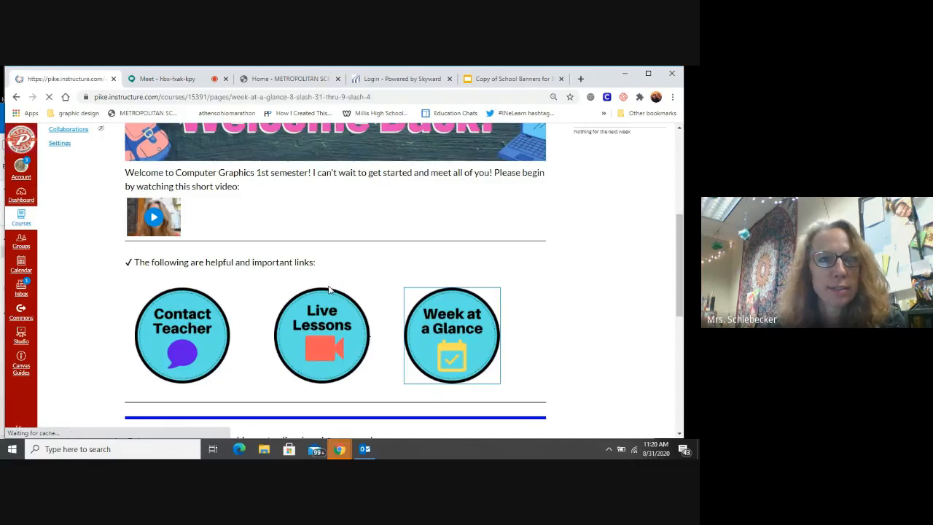
click(452, 336)
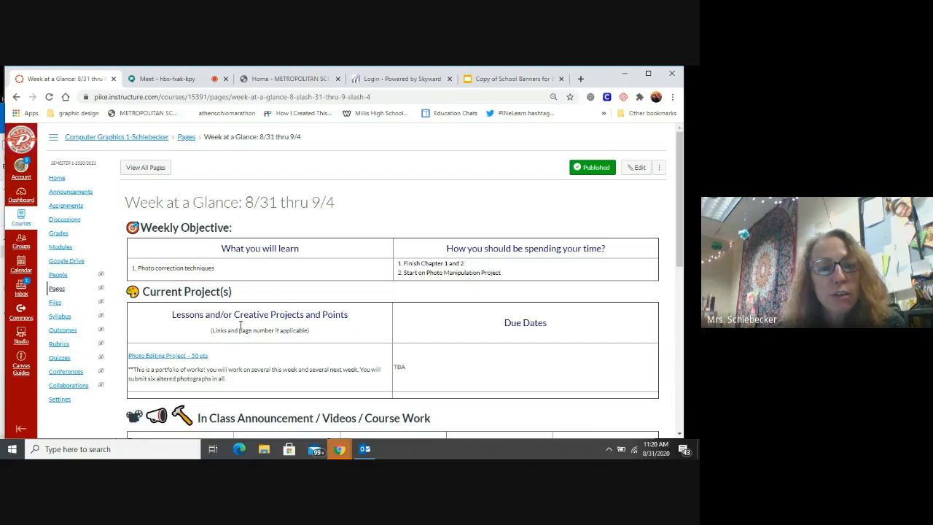
scroll(down, 3)
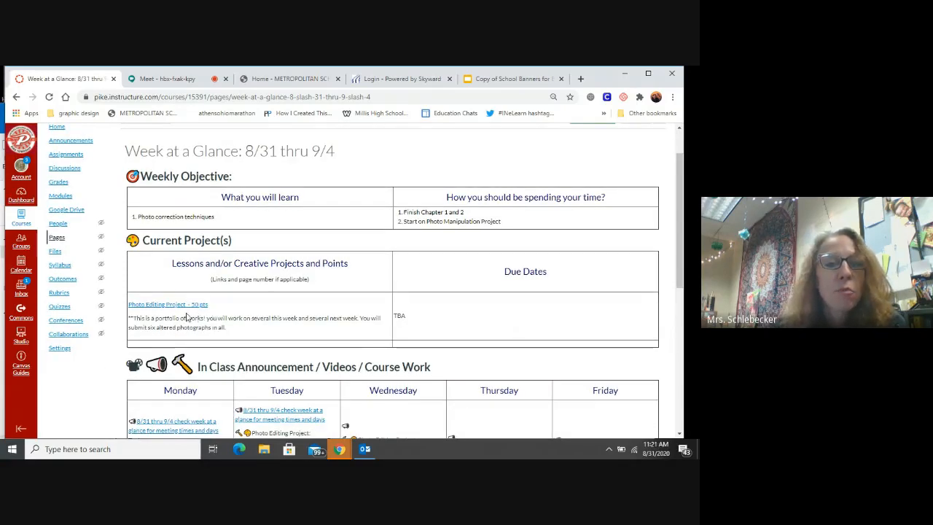
mouse_move(152, 304)
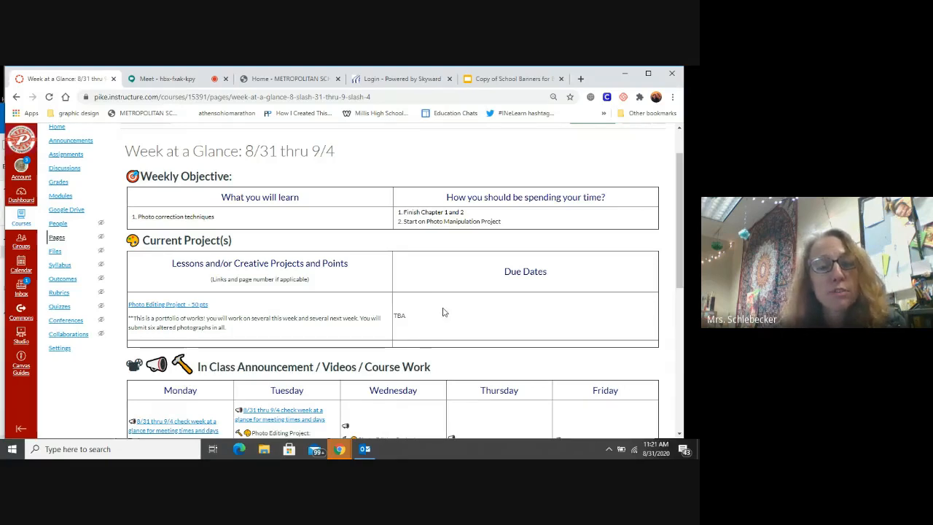
mouse_move(437, 309)
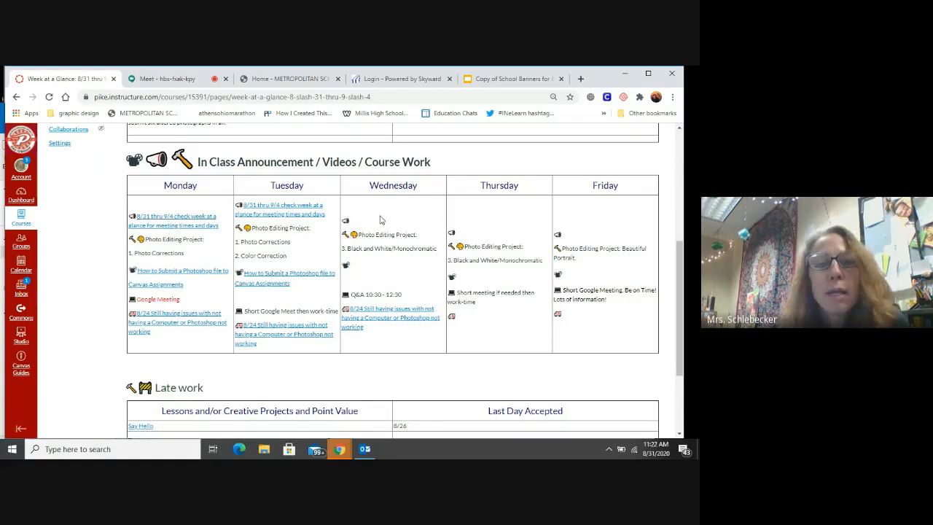
mouse_move(481, 223)
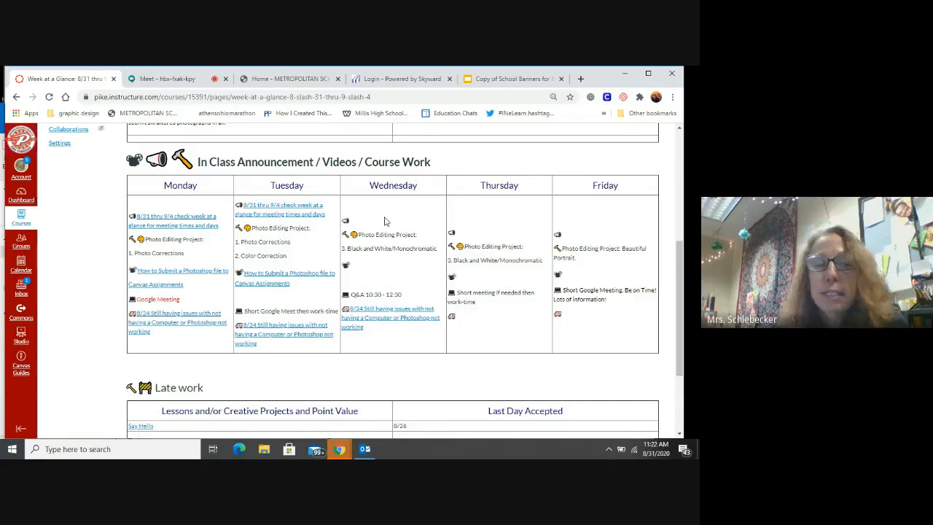
mouse_move(512, 218)
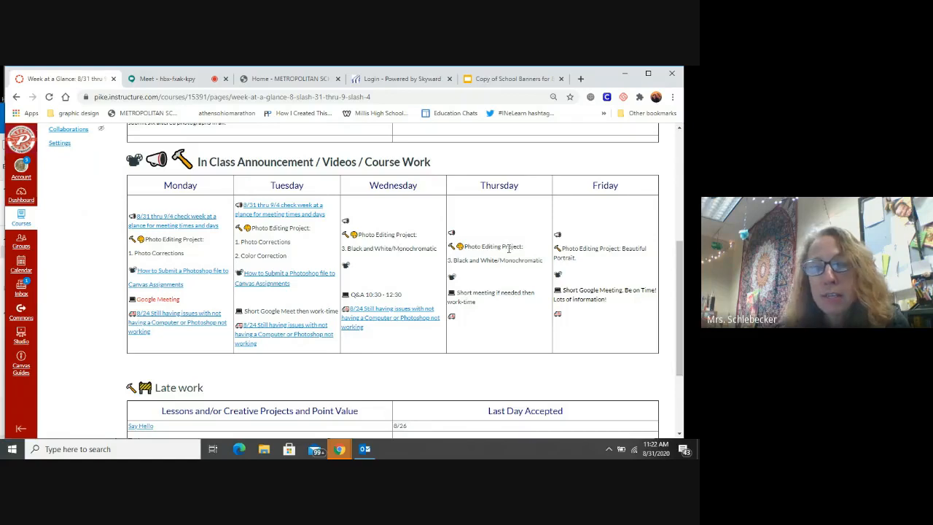
mouse_move(602, 264)
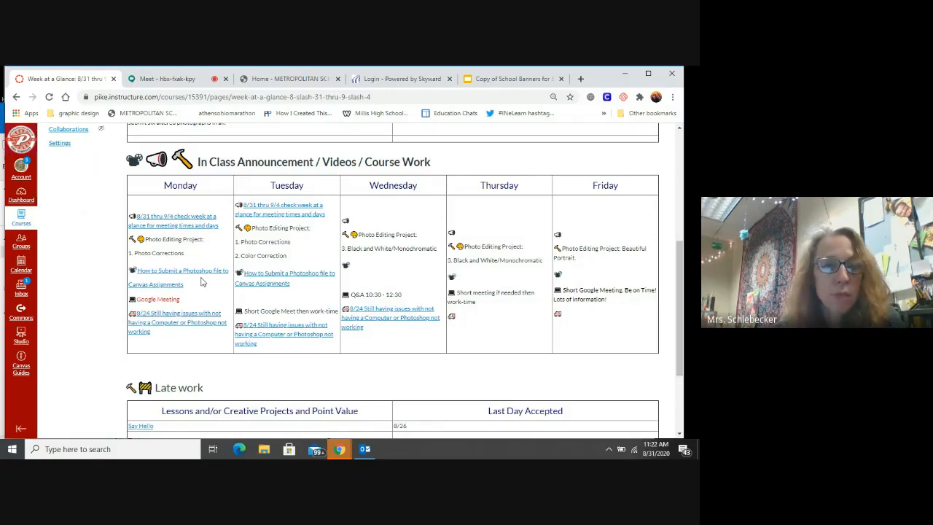
mouse_move(181, 275)
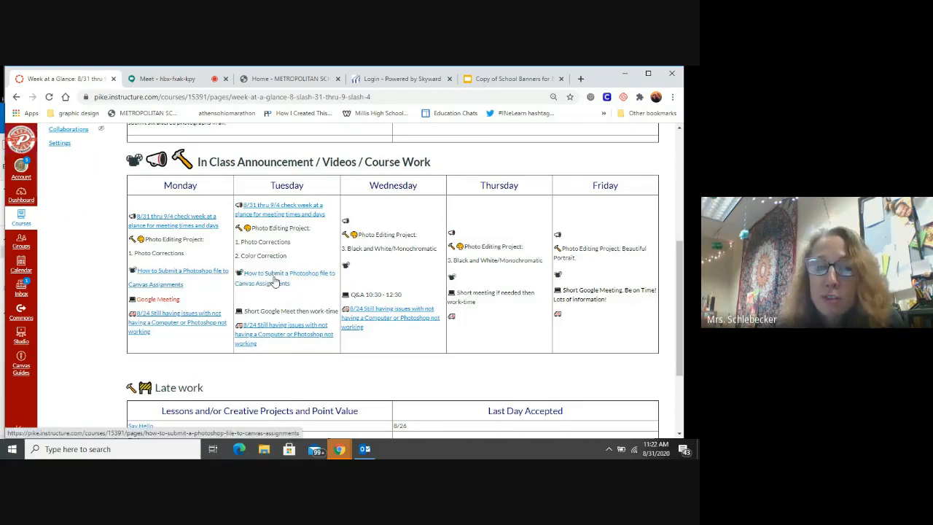
mouse_move(273, 279)
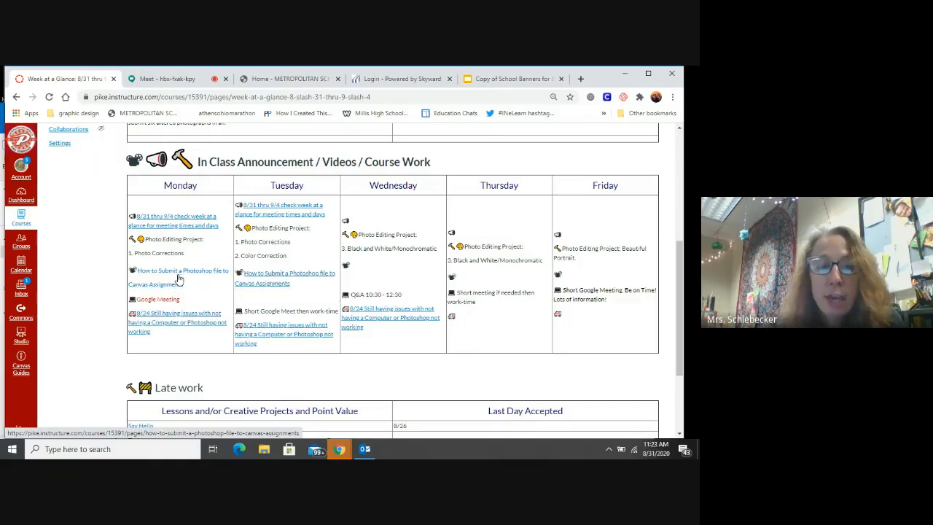
mouse_move(267, 283)
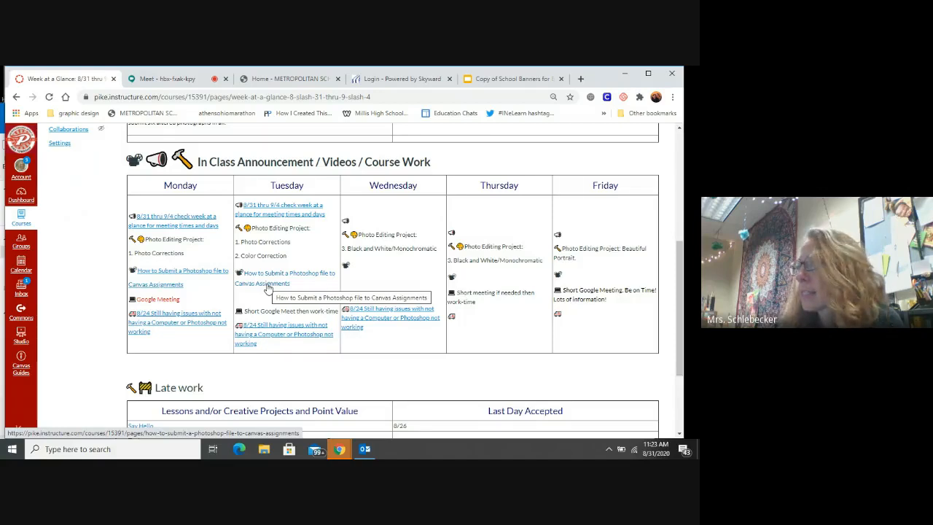
scroll(down, 3)
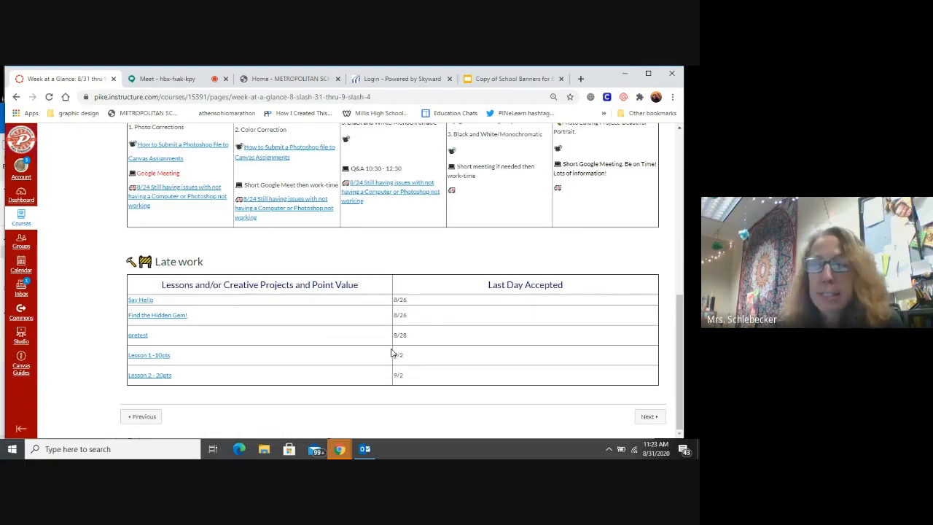
mouse_move(345, 343)
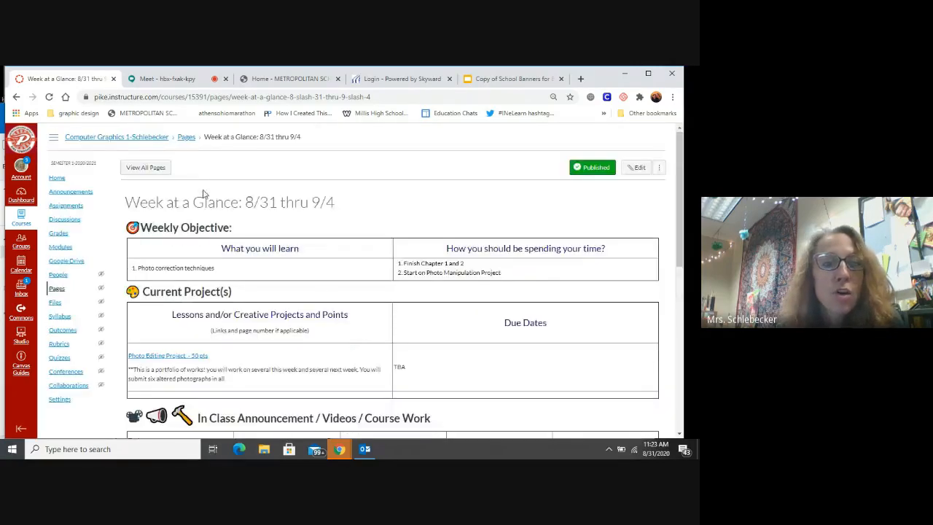
- Use Home in the course navigation to leave Week at a Glance for the course home page
click(57, 178)
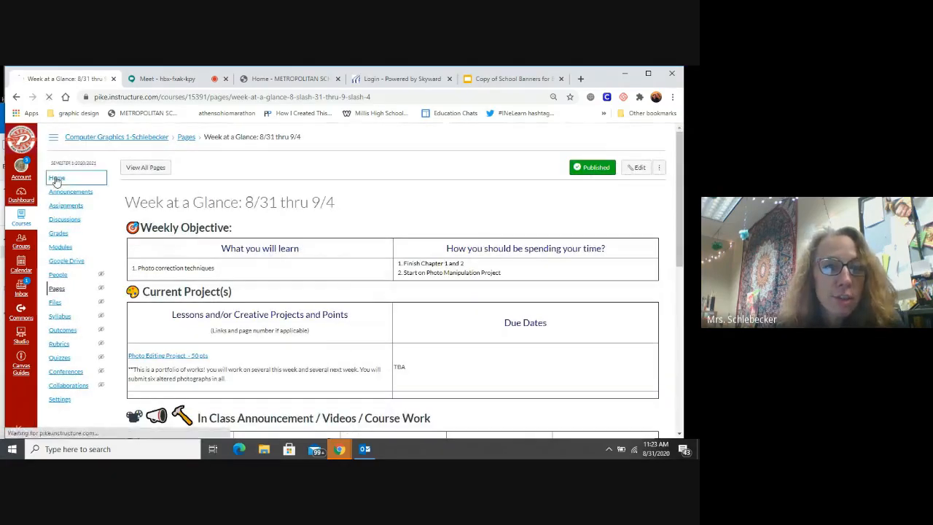
- Land on the home page's Book Tutorials, Creative Assignments, Vocabulary and Tests buttons
click(57, 178)
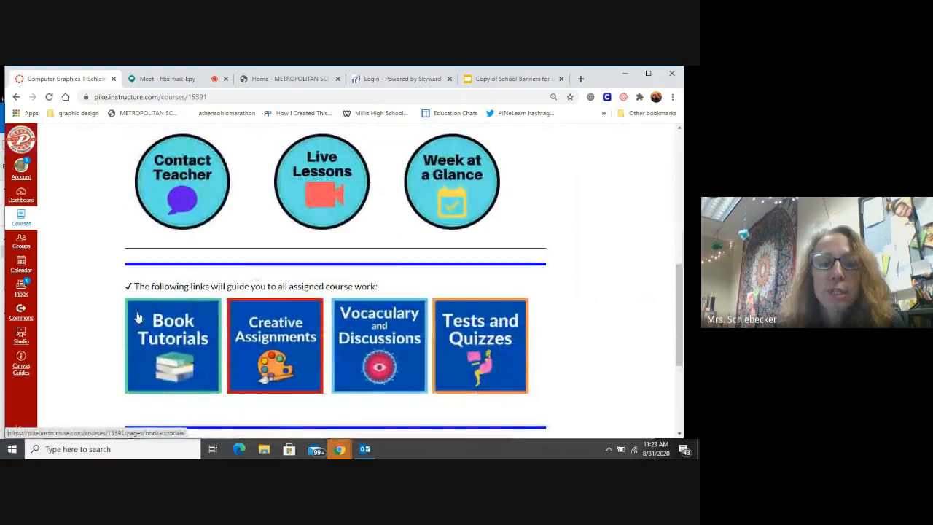
mouse_move(274, 303)
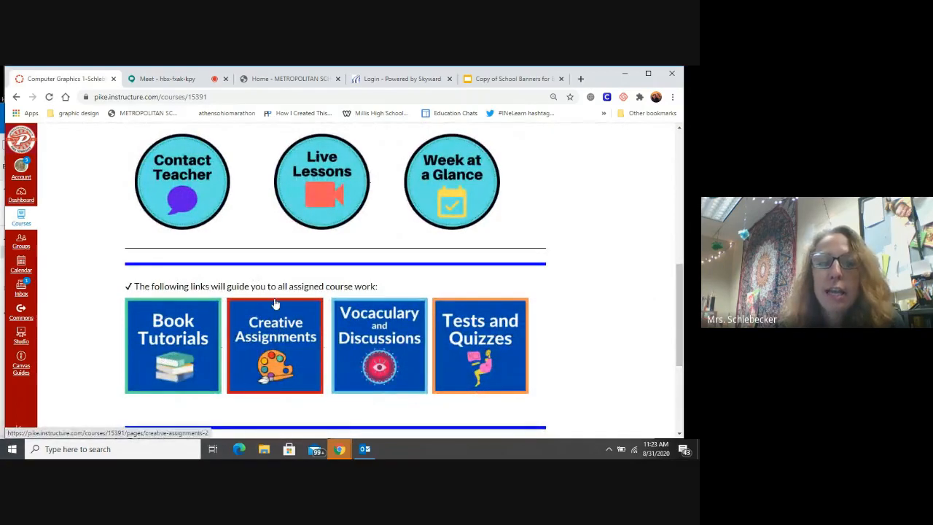
mouse_move(305, 346)
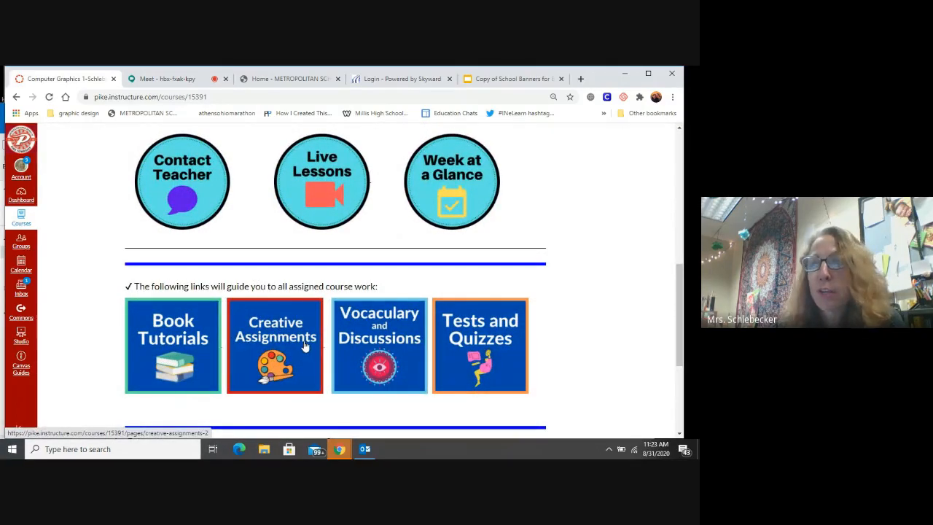
- Go into Creative Assignments and move past the Hybrid and Surrealism cards to the Photo Editing project link
click(275, 346)
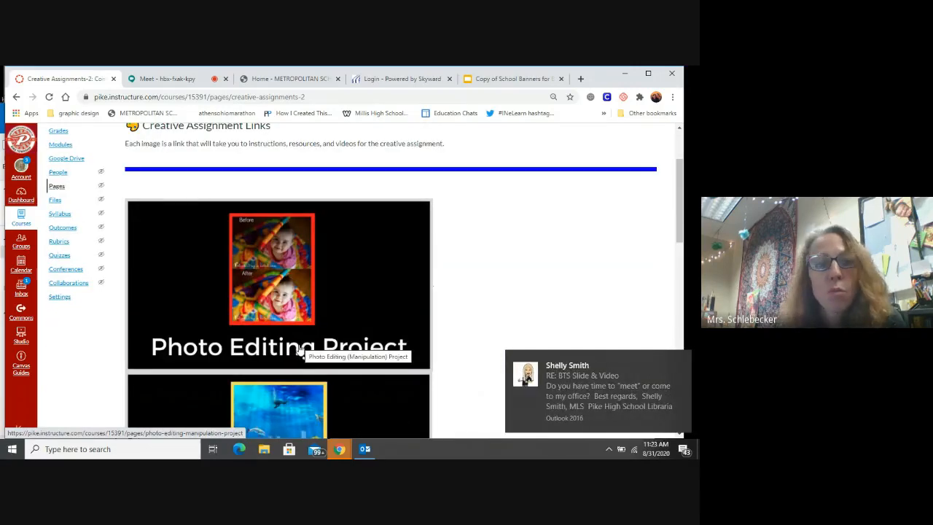
scroll(down, 3)
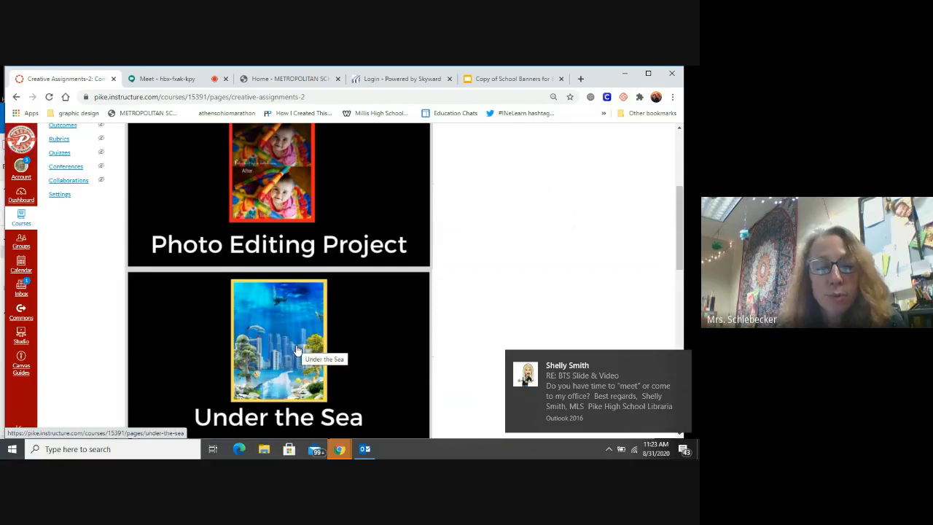
scroll(down, 3)
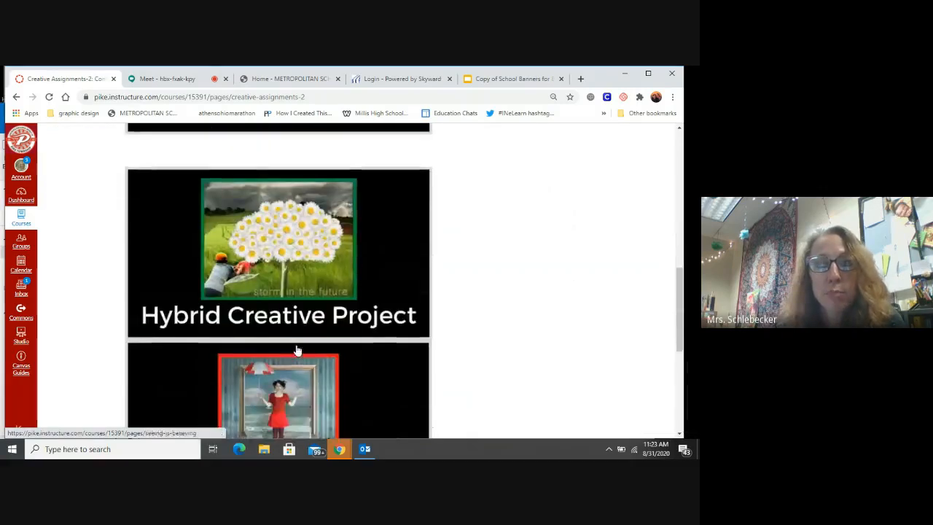
scroll(down, 3)
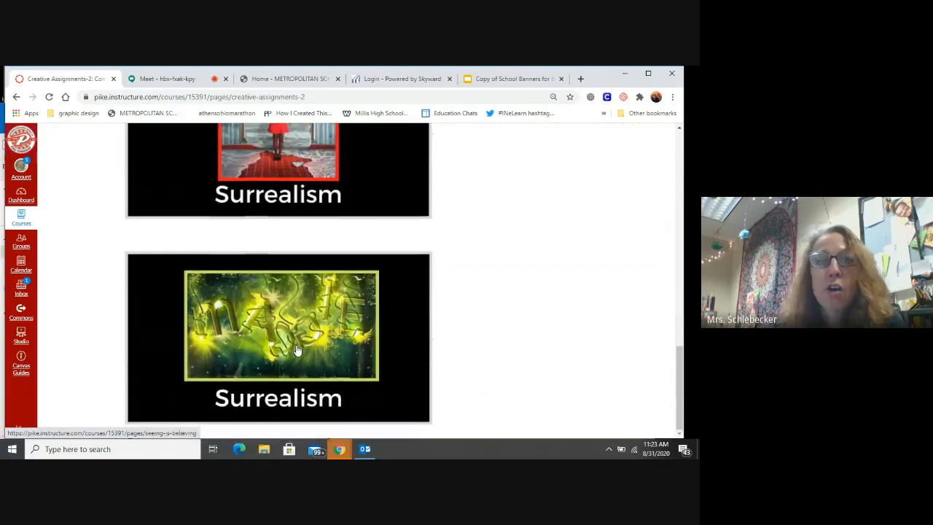
scroll(down, 3)
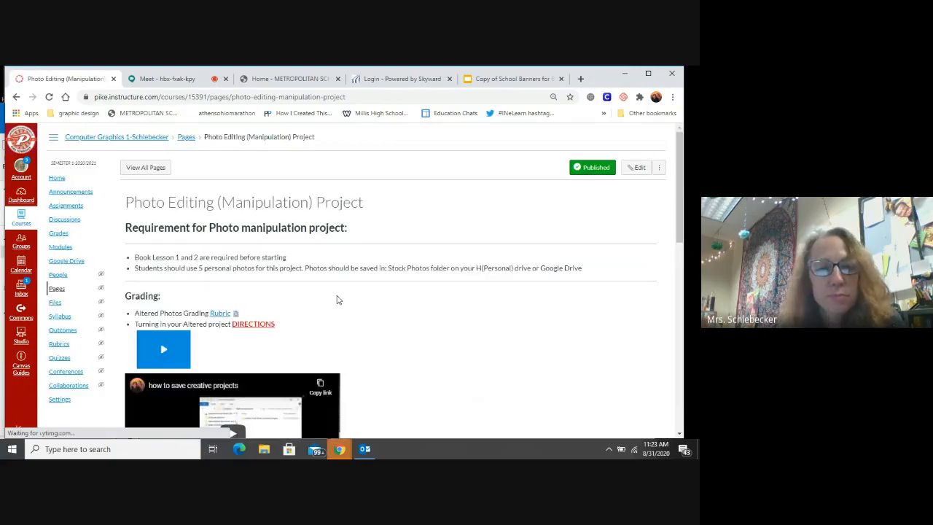
- Show the Grading section and the 'how to save creative projects' video with its H drive note
scroll(down, 3)
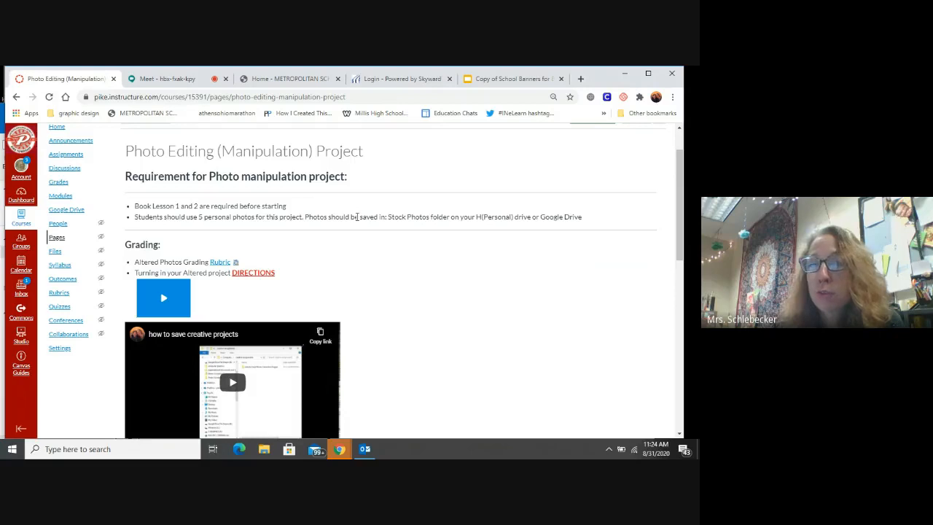
mouse_move(357, 243)
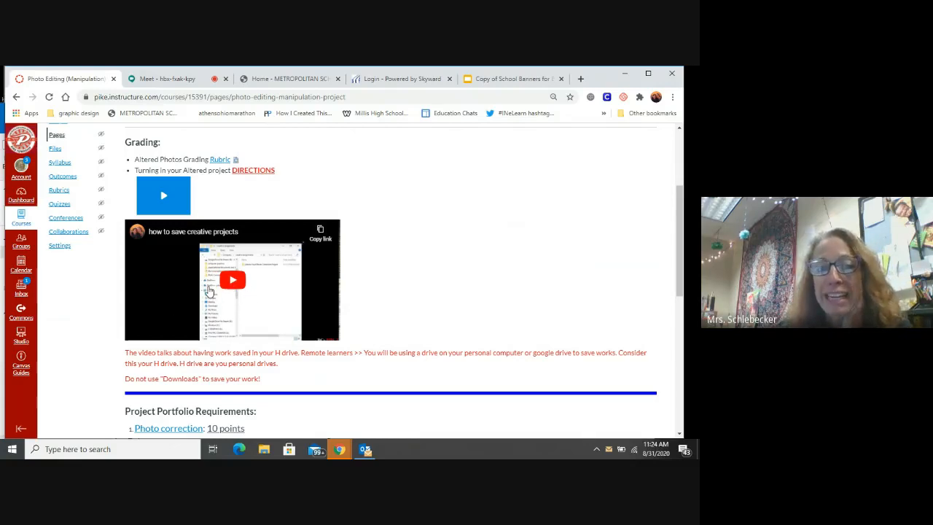
mouse_move(265, 272)
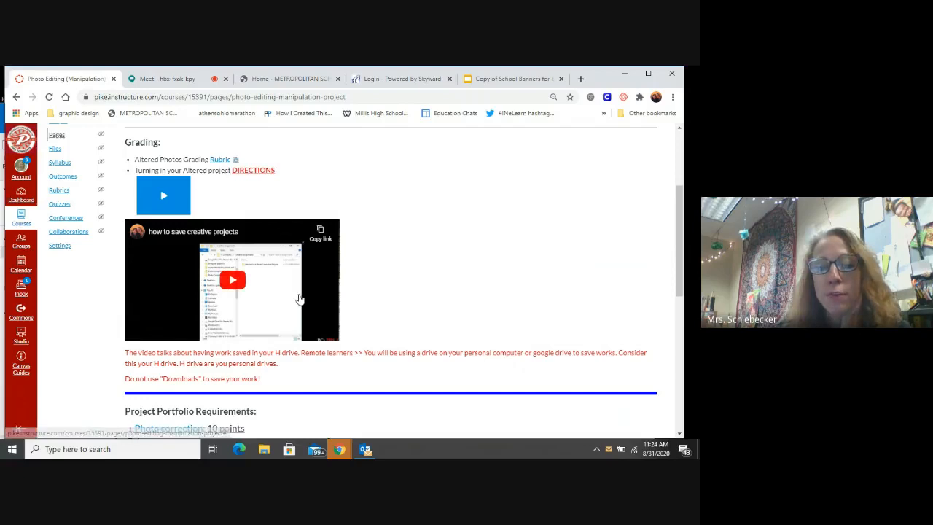
scroll(down, 3)
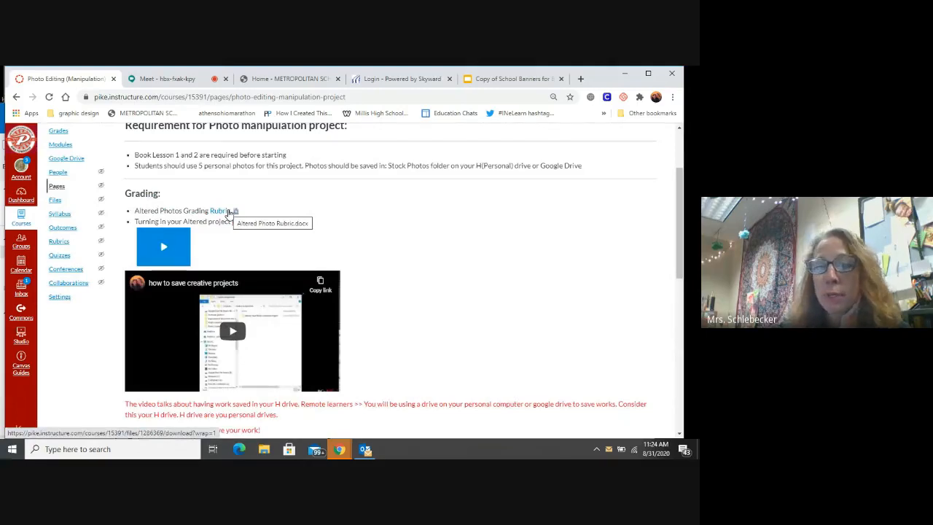
scroll(down, 3)
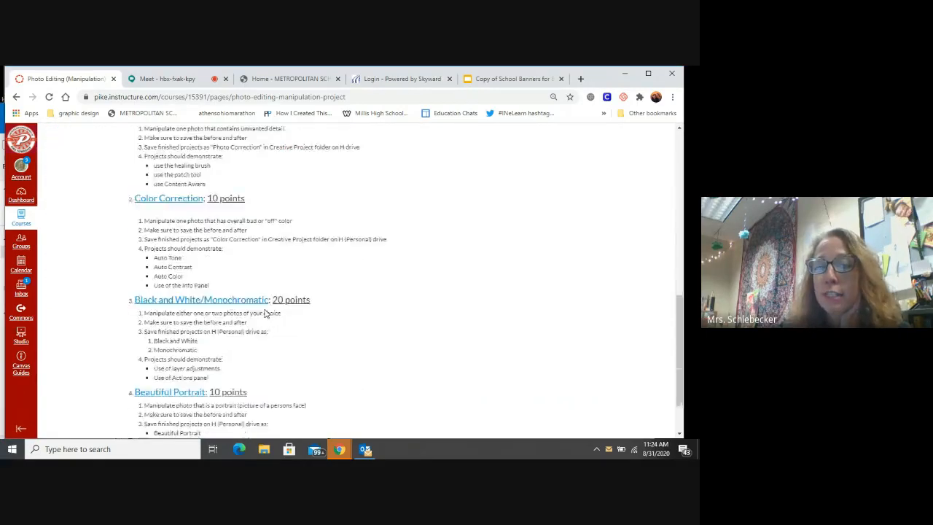
scroll(down, 3)
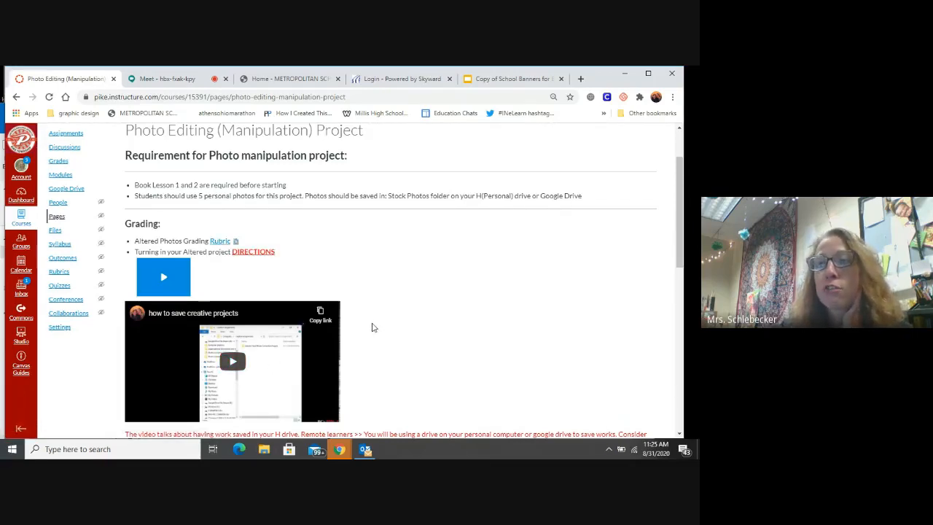
scroll(down, 3)
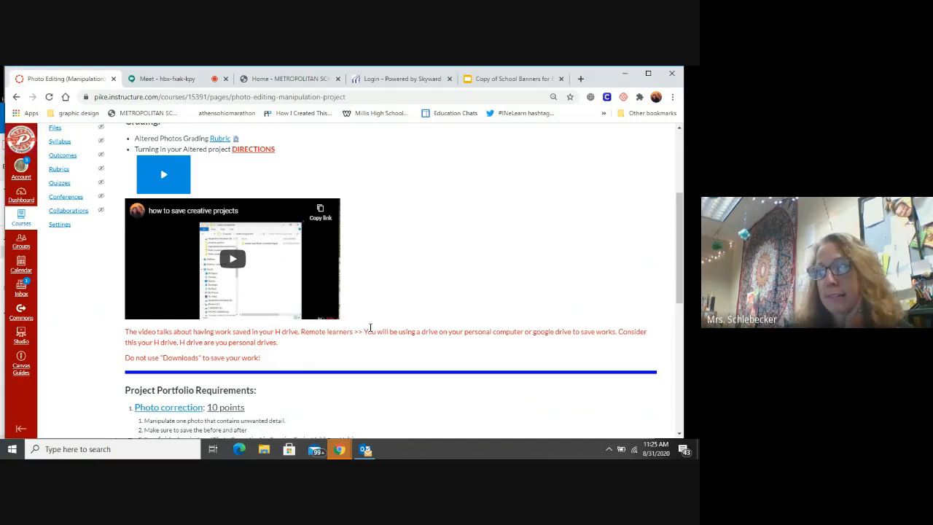
mouse_move(289, 321)
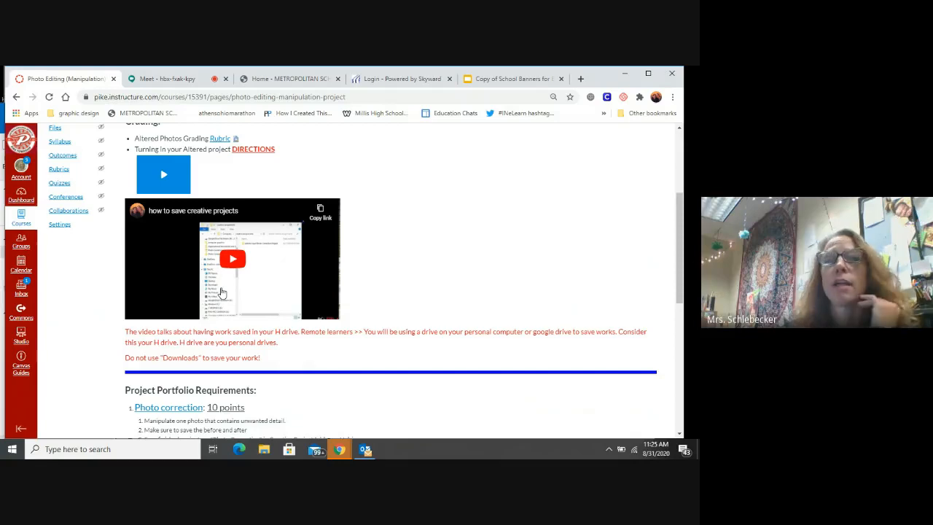
- Show the numbered Portfolio Requirements: Photo correction, Color Correction and Black and White/Monochromatic
scroll(down, 3)
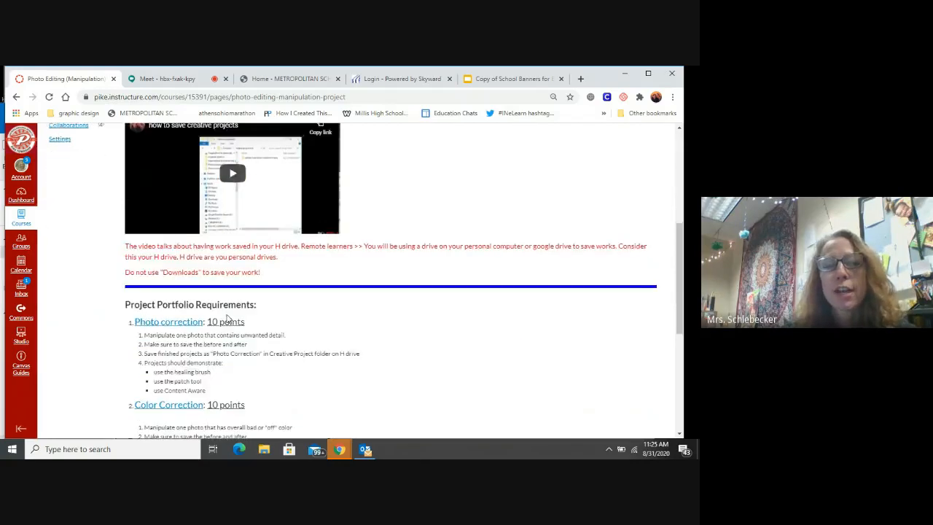
scroll(down, 3)
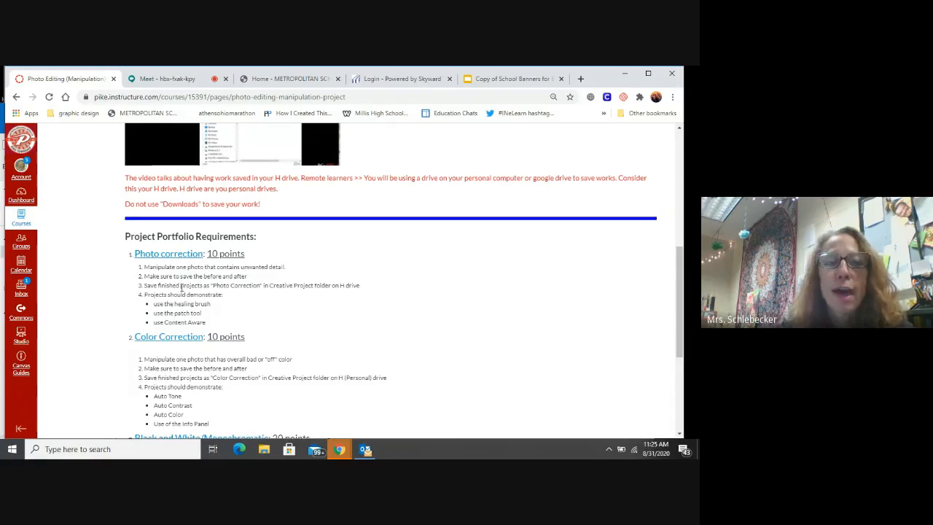
mouse_move(207, 276)
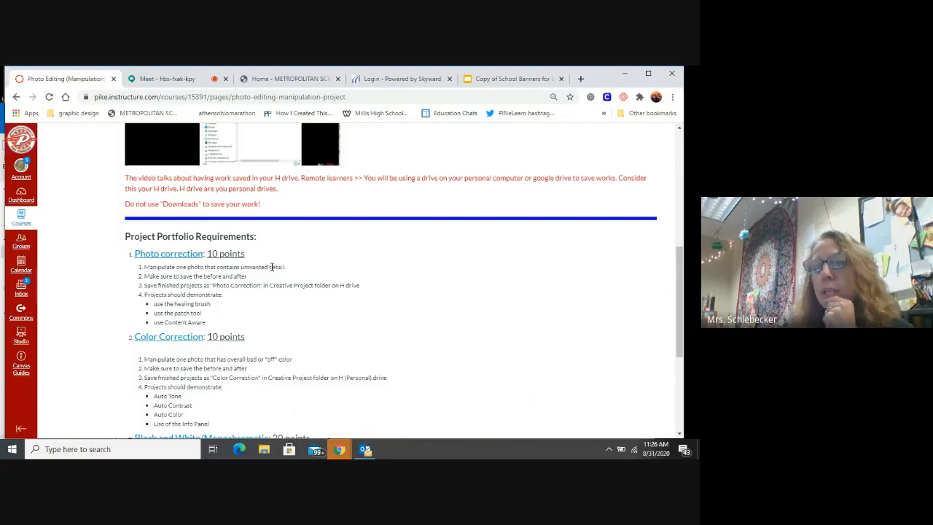
mouse_move(241, 333)
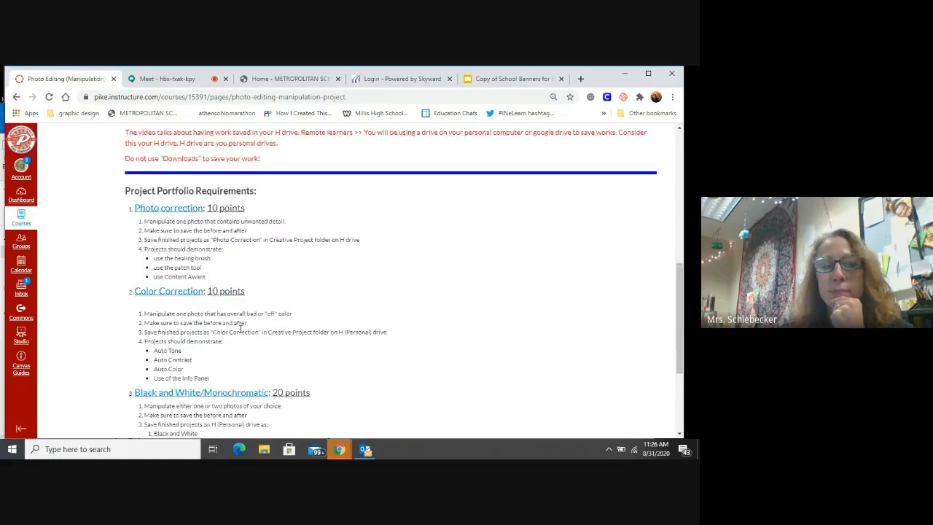
scroll(down, 3)
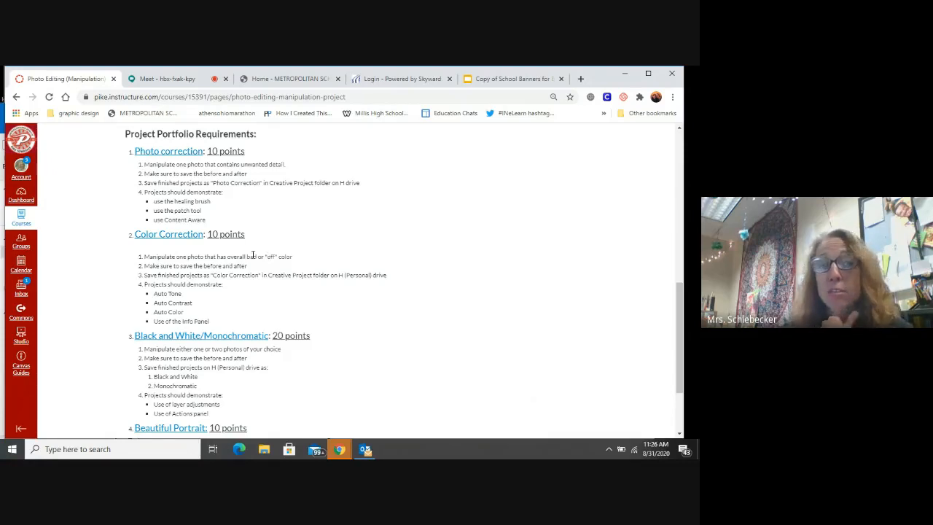
mouse_move(169, 234)
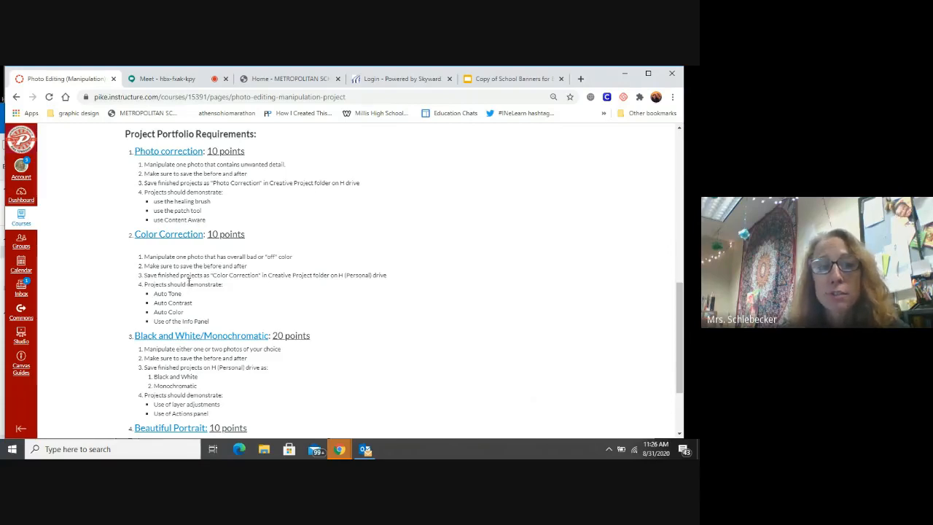
mouse_move(189, 277)
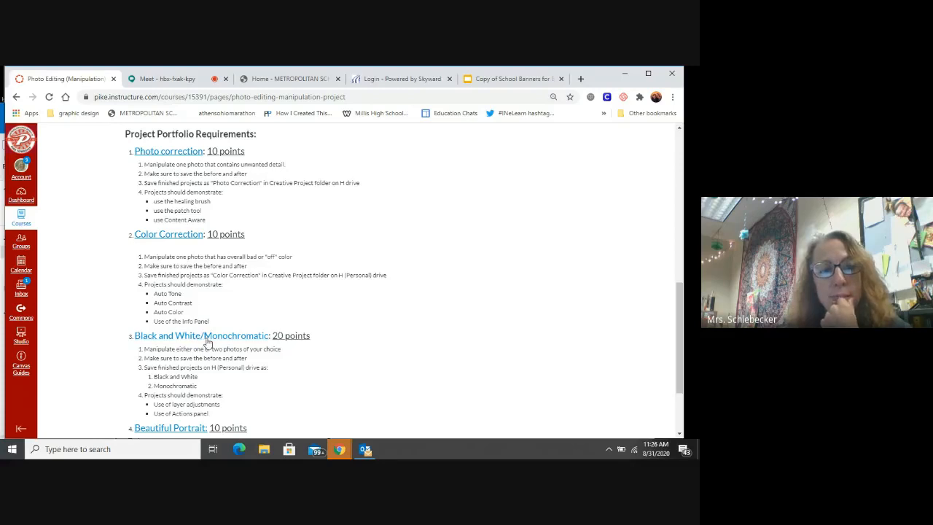
- Return to the grading links and the red saving-to-H-drive instructions
scroll(down, 3)
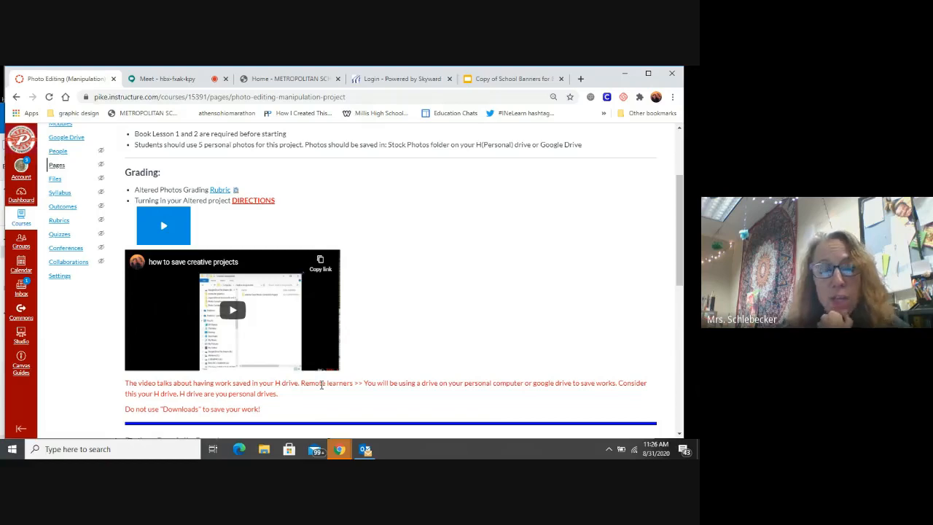
mouse_move(399, 394)
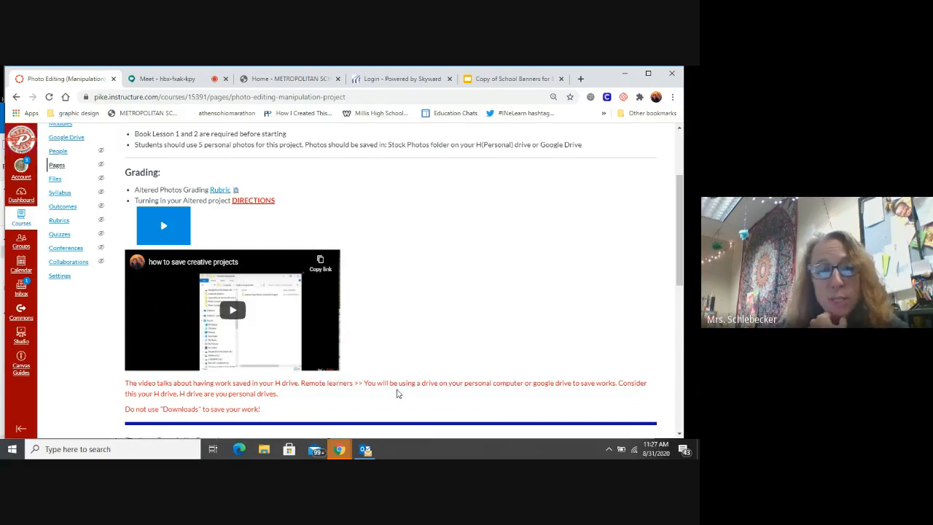
mouse_move(508, 392)
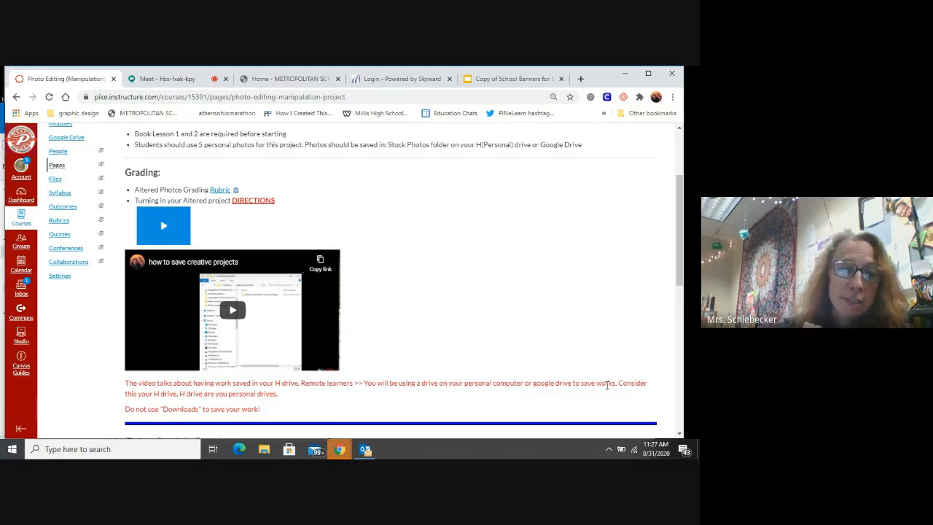
mouse_move(625, 396)
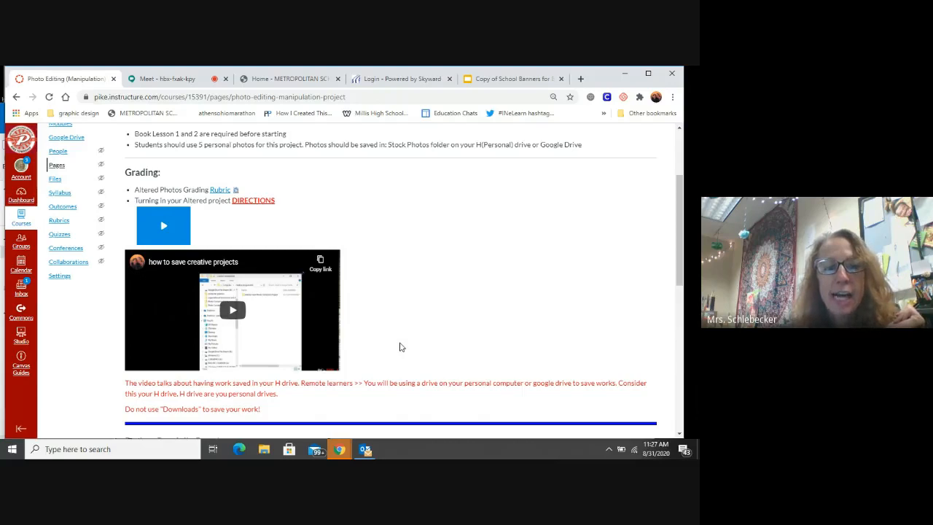
- Go back down to the Photo correction and Color Correction entries beneath the saving note
scroll(down, 3)
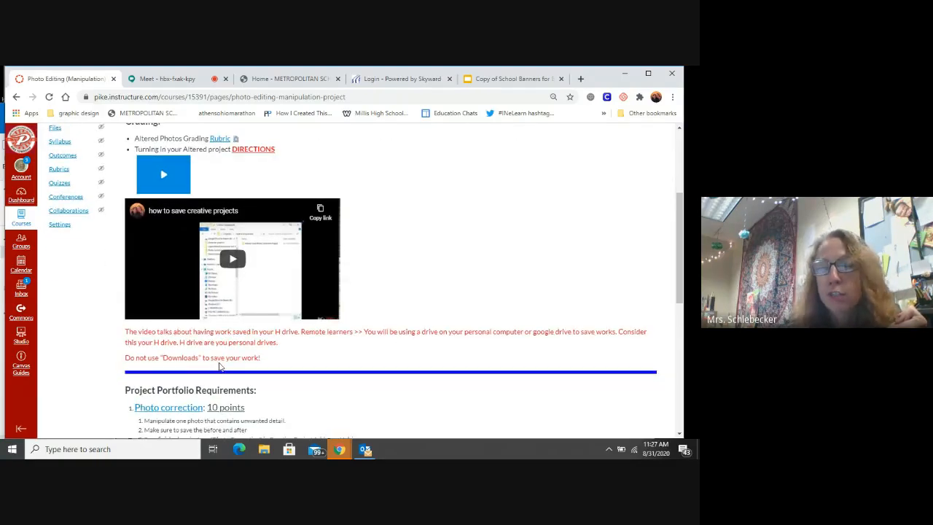
mouse_move(231, 368)
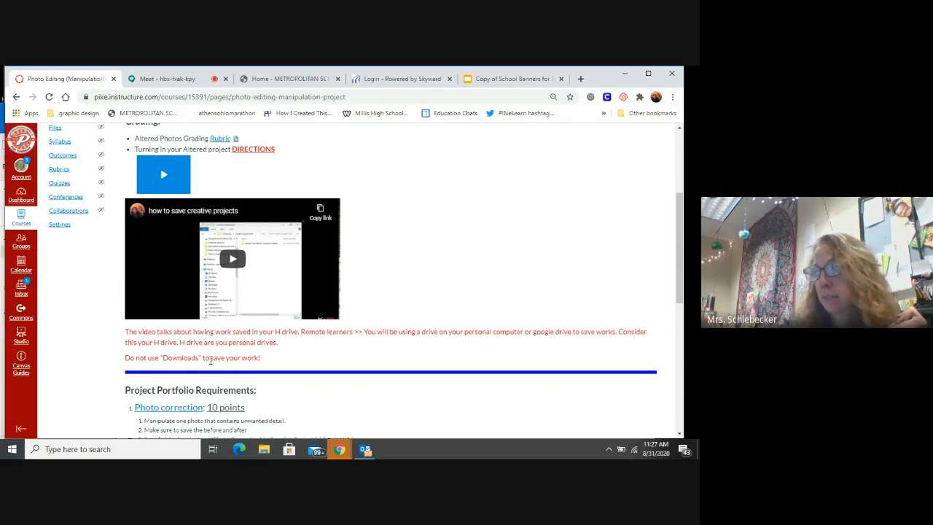
scroll(down, 3)
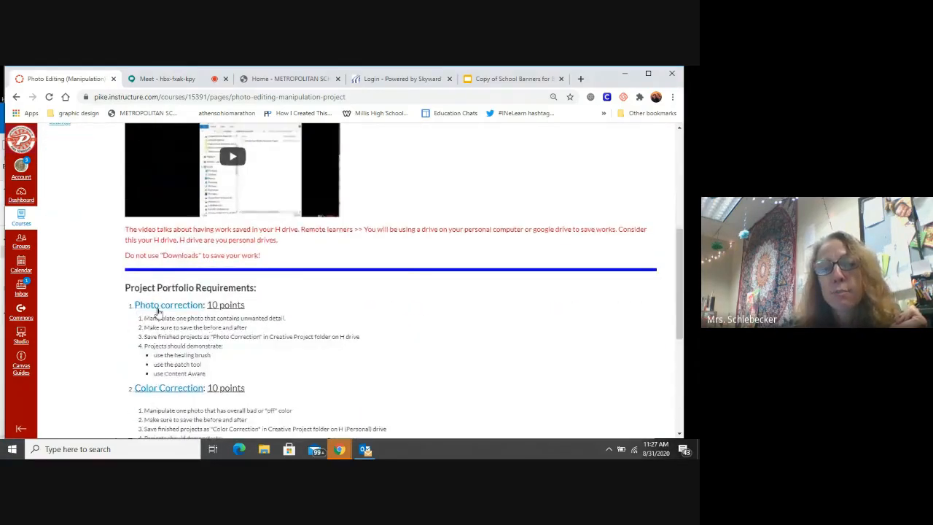
mouse_move(168, 305)
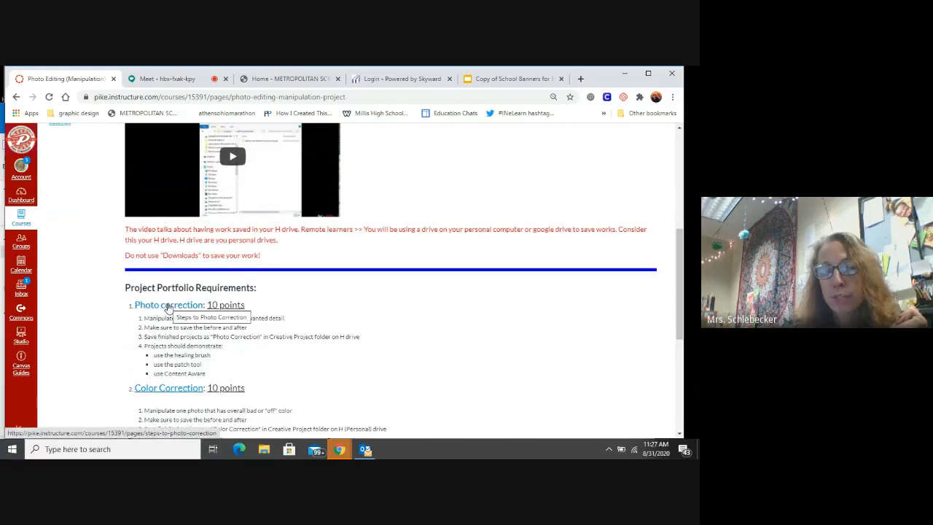
- Follow the 'Photo correction' link to the Steps to Photo Correction page
click(168, 305)
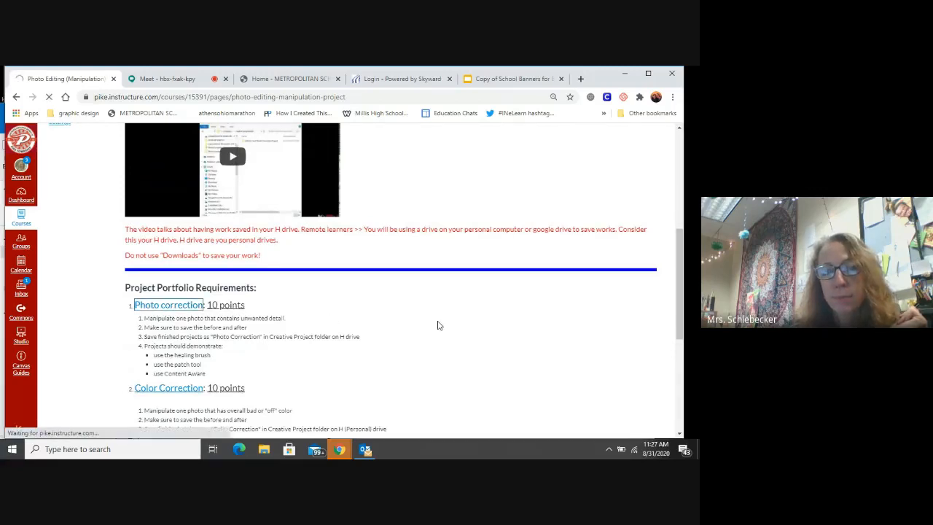
click(169, 304)
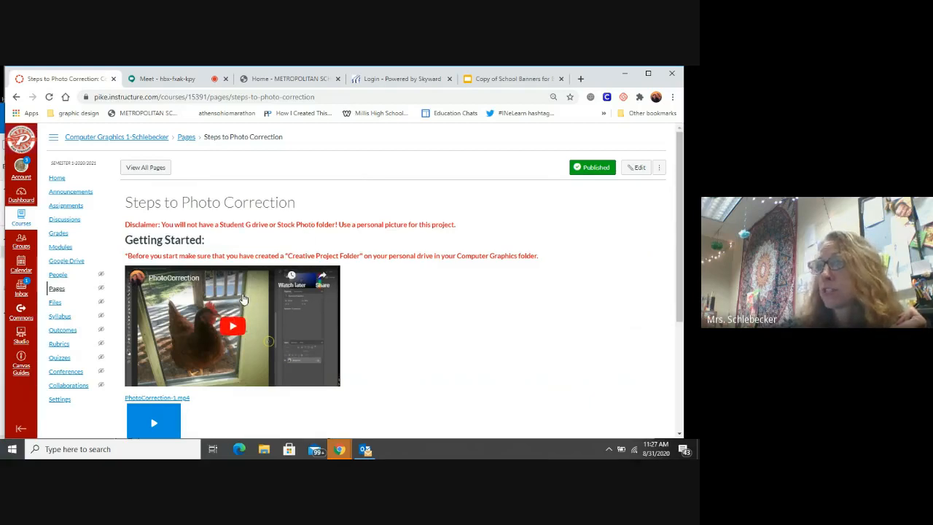
mouse_move(204, 340)
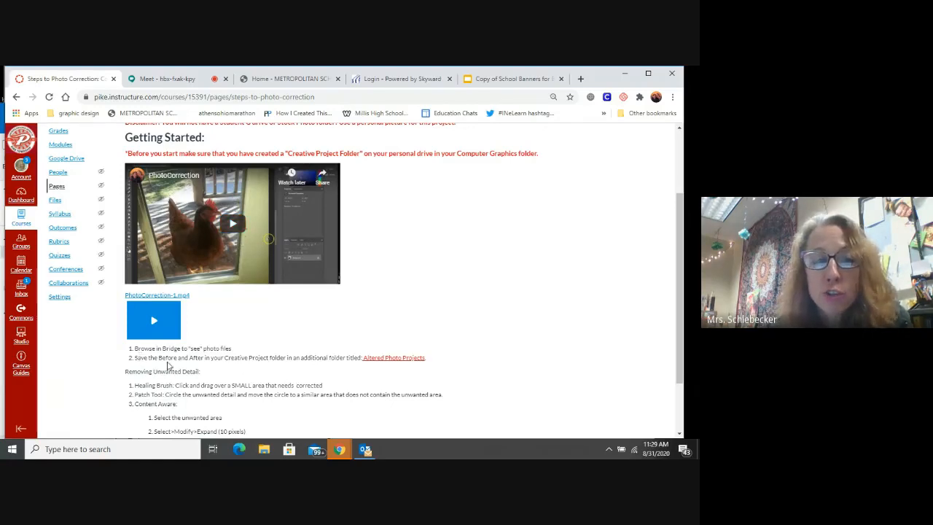
mouse_move(233, 223)
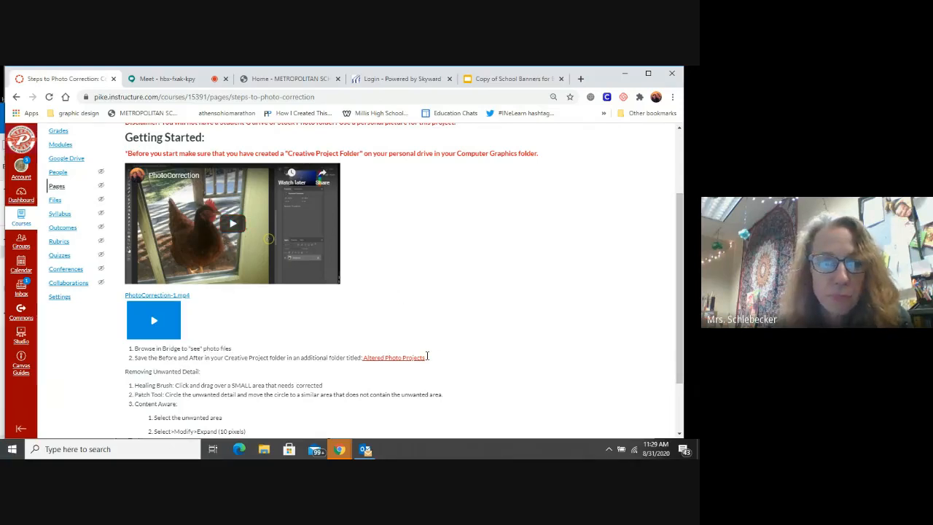
mouse_move(164, 368)
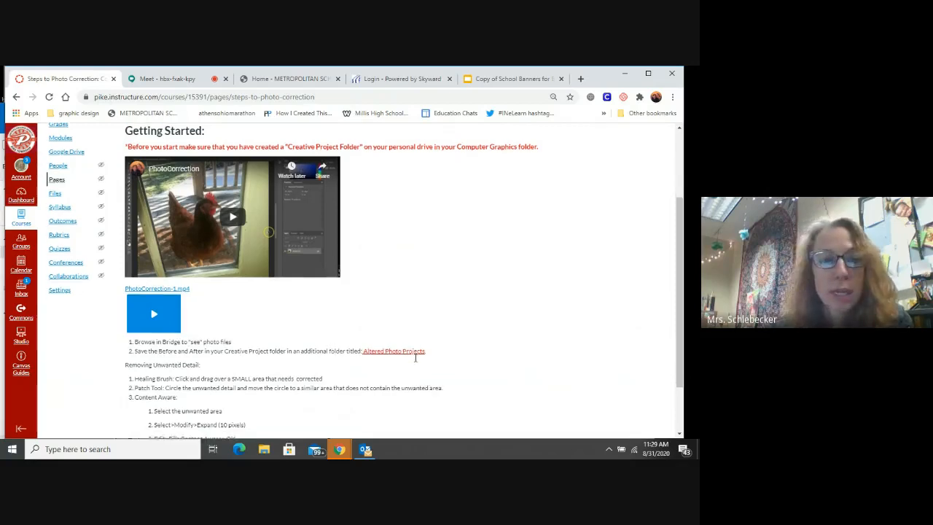
- Scroll to the Content Aware steps and the Resource web page link at the bottom
scroll(down, 3)
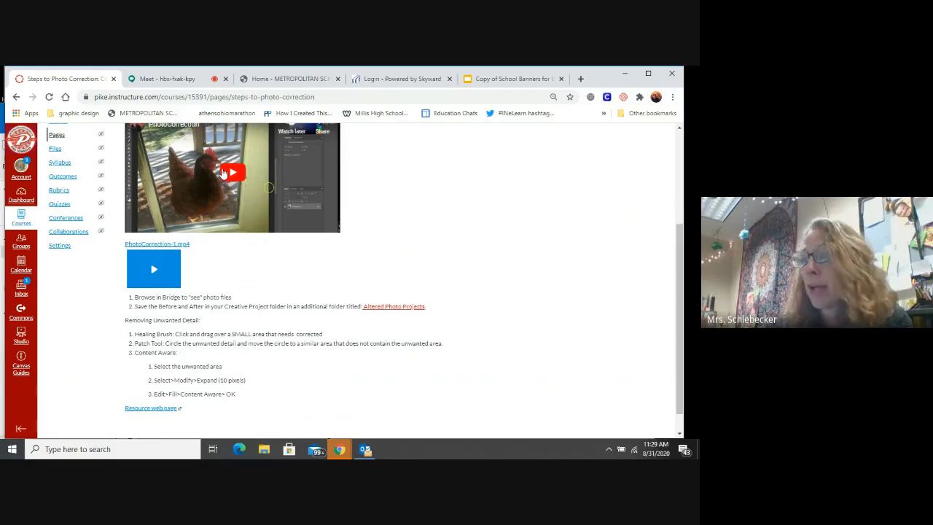
mouse_move(144, 408)
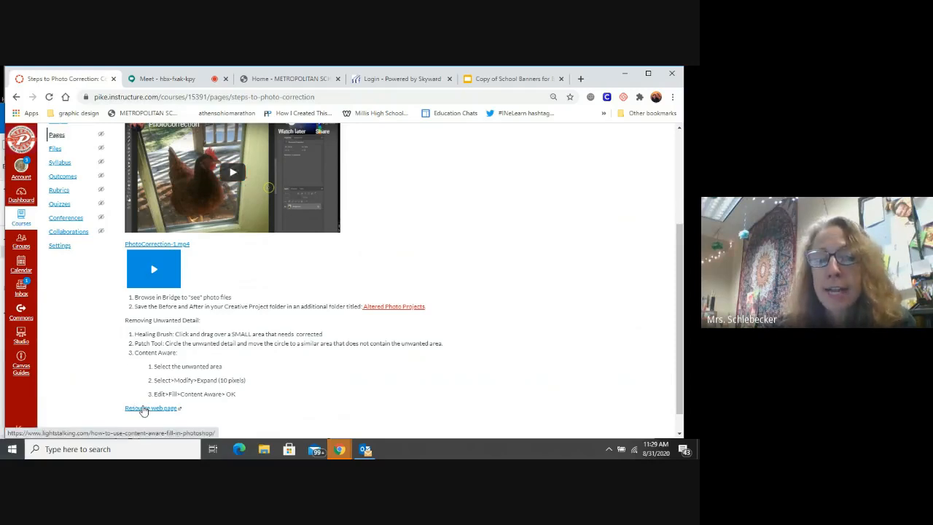
- Follow the Resource web page link and read through Light Stalking's Example 1 bird removal
click(150, 407)
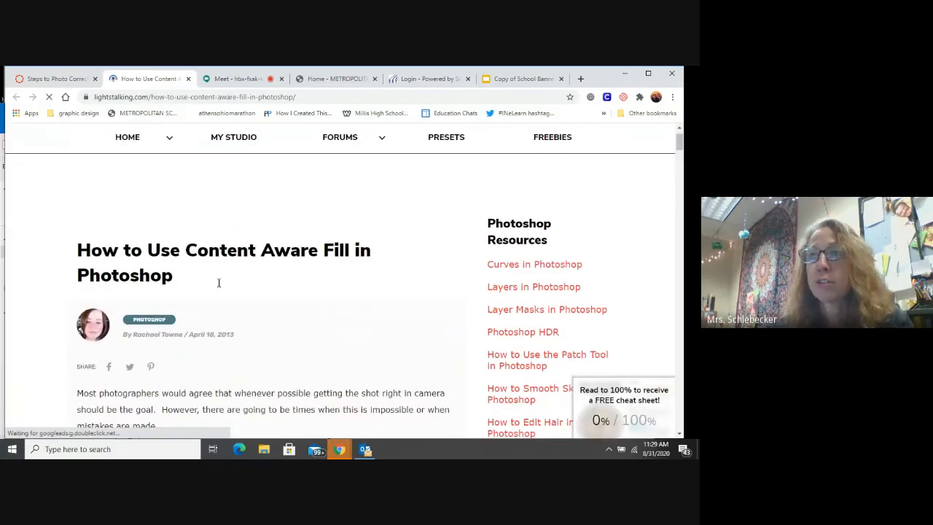
scroll(down, 3)
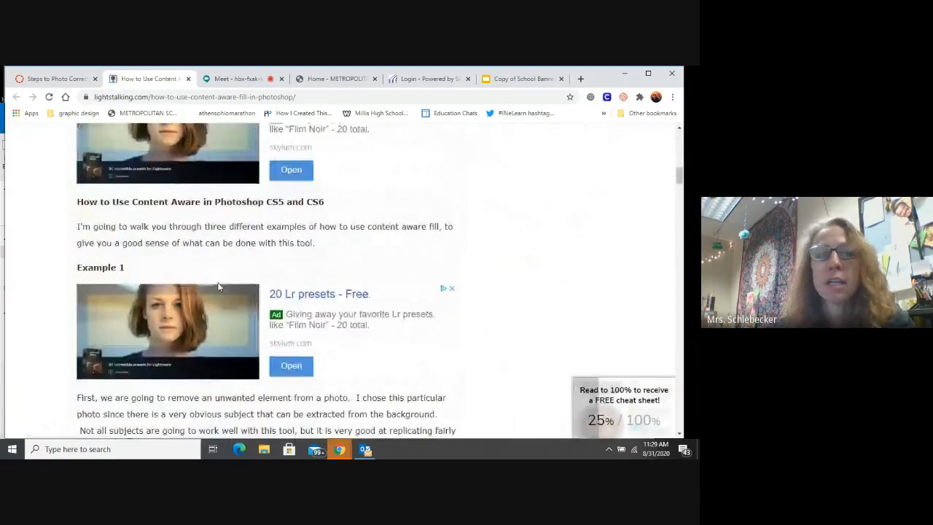
scroll(down, 3)
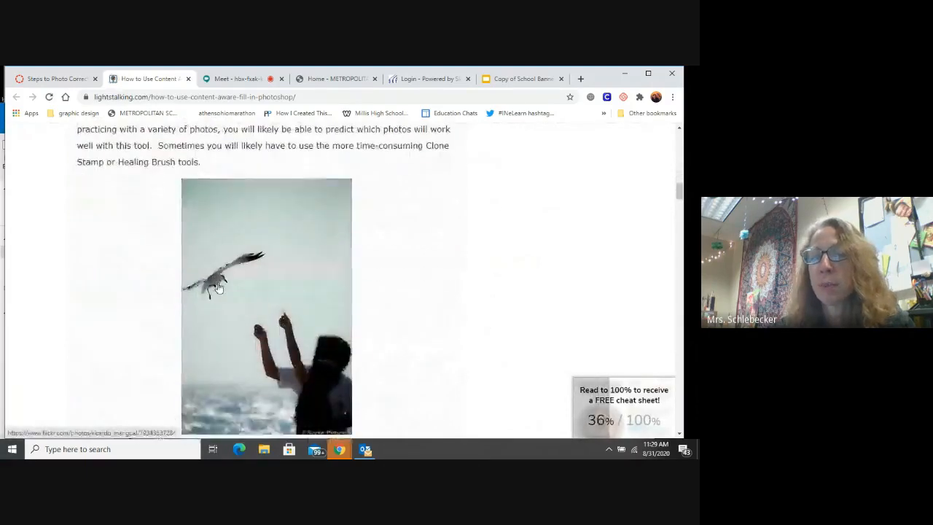
scroll(down, 3)
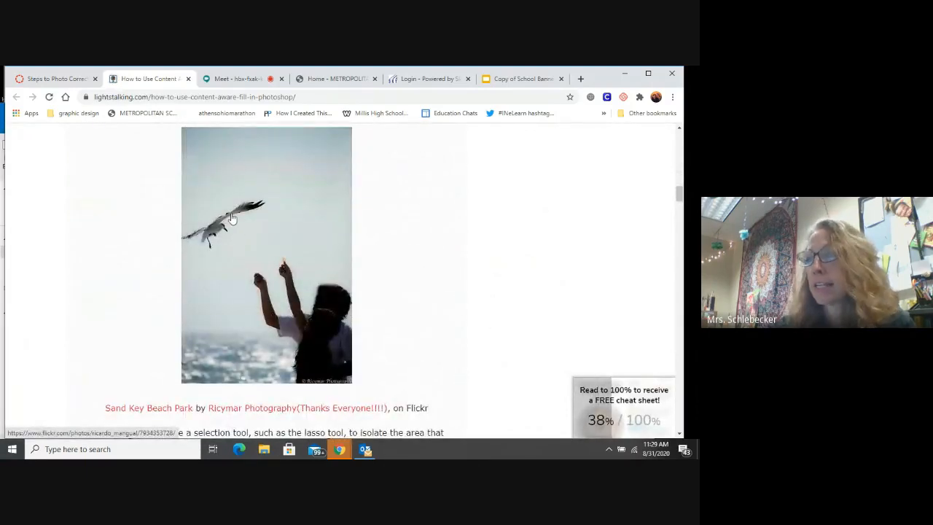
scroll(down, 3)
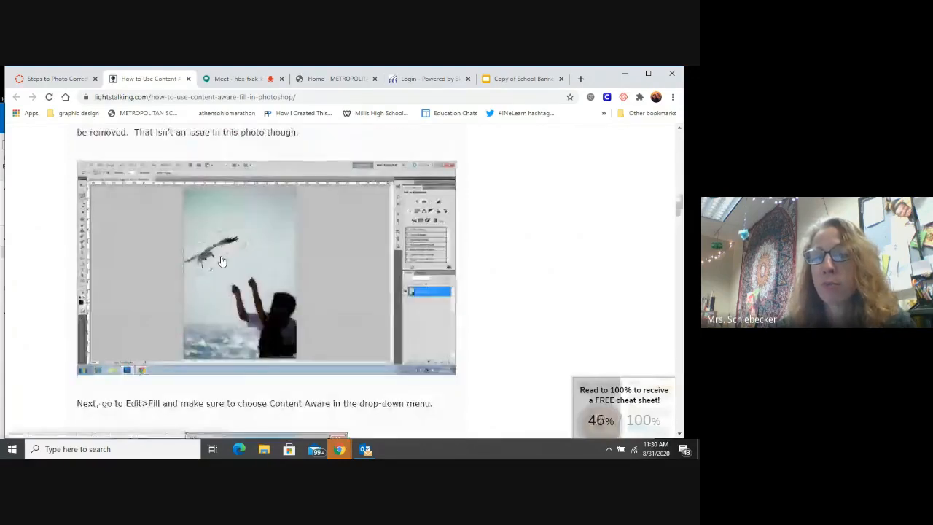
scroll(down, 3)
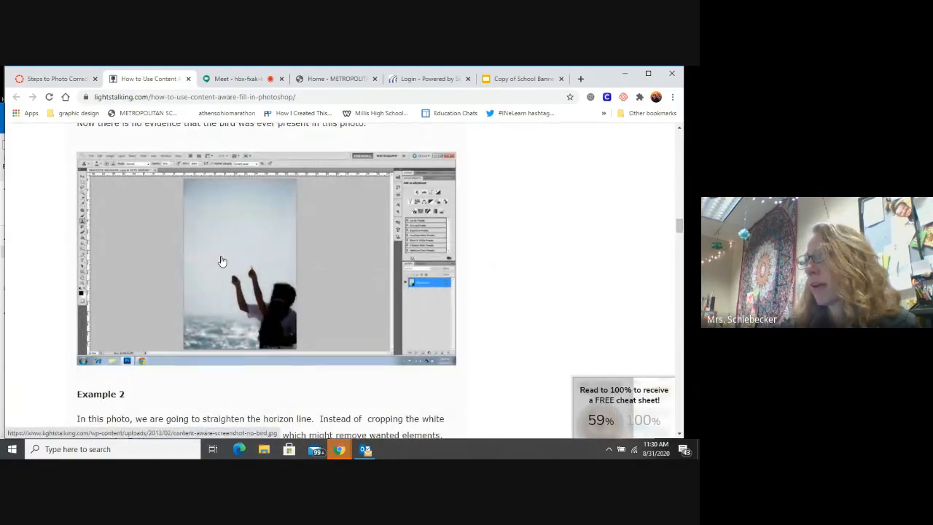
scroll(down, 3)
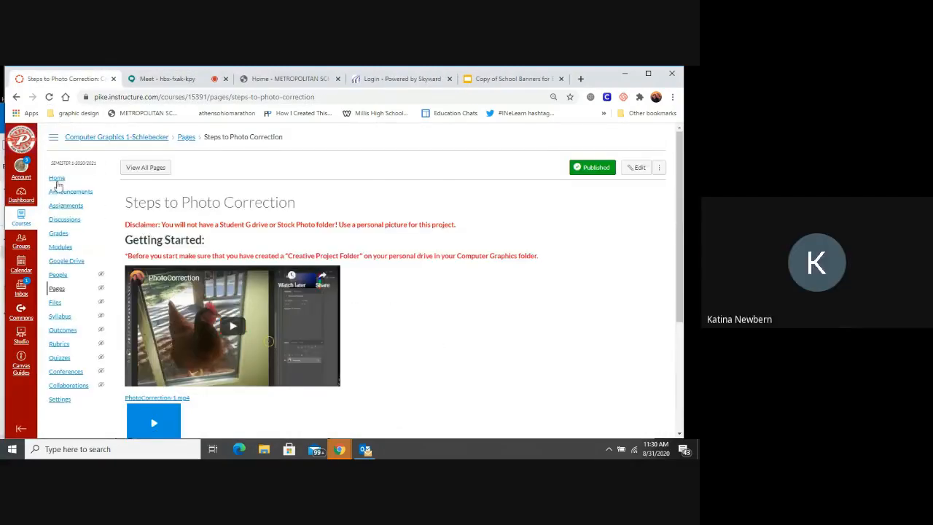
mouse_move(71, 191)
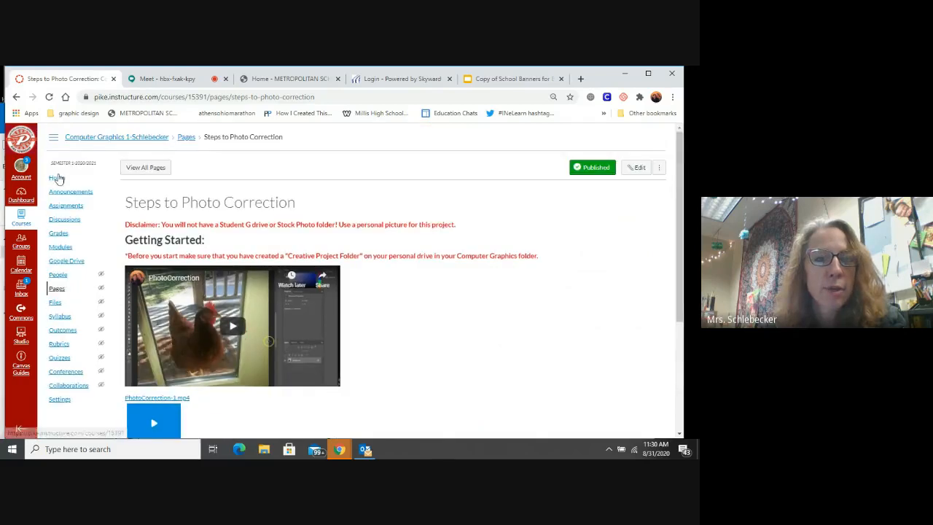
- Go back to the Computer Graphics 1 course home page via the Home sidebar link
click(57, 177)
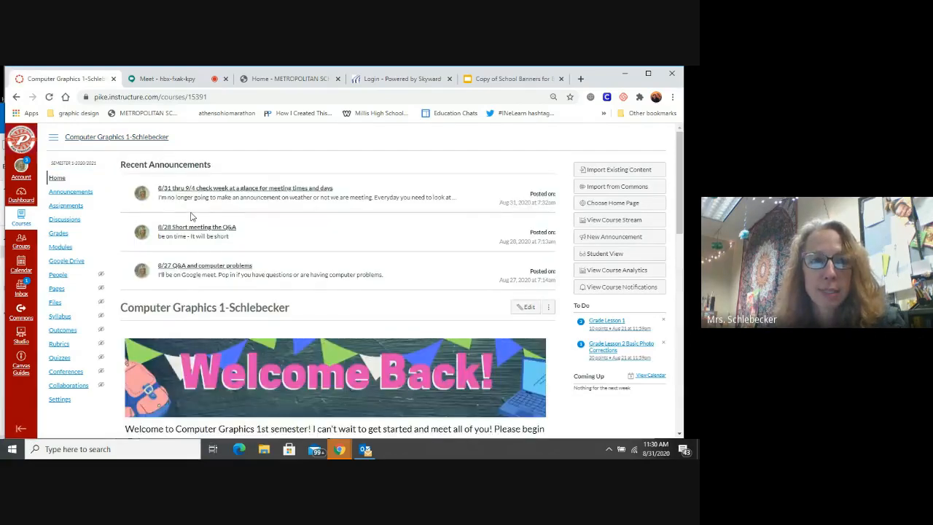
- From the Creative Assignments tile, choose the Photo Editing Project image
scroll(down, 3)
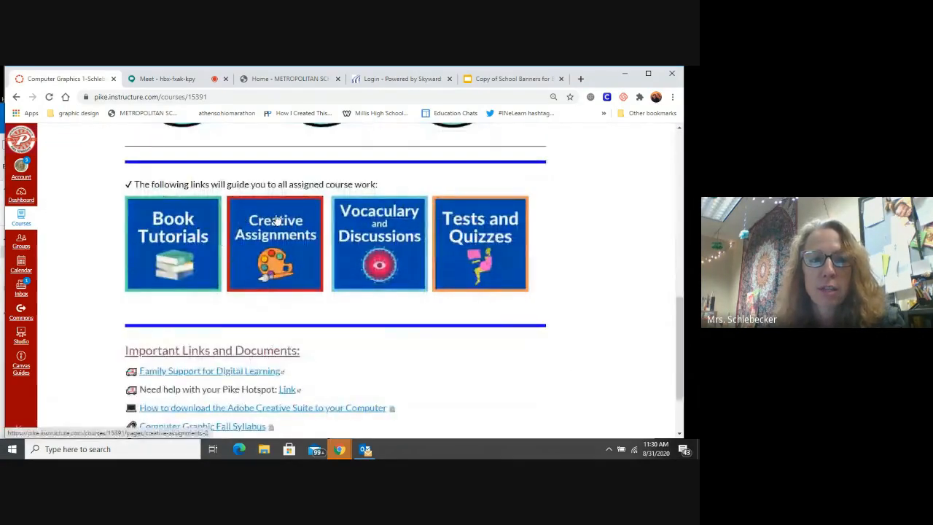
click(274, 244)
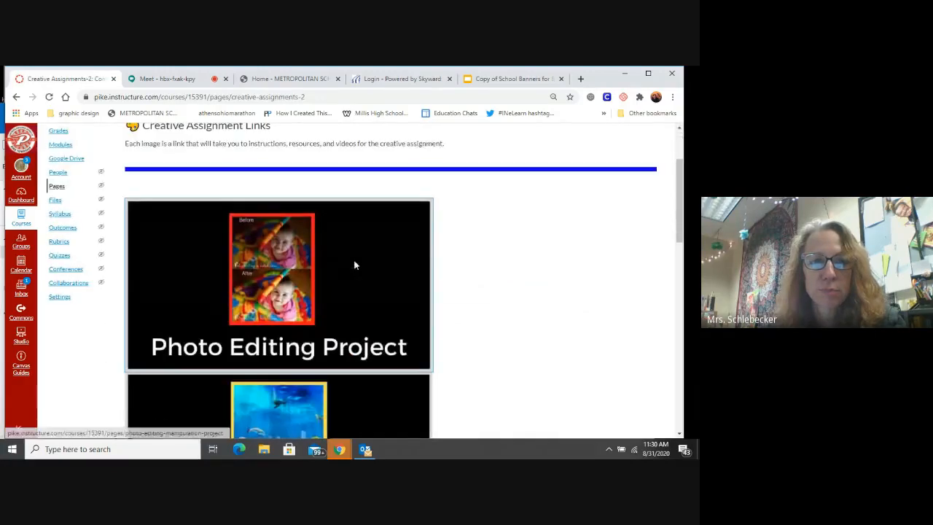
click(280, 284)
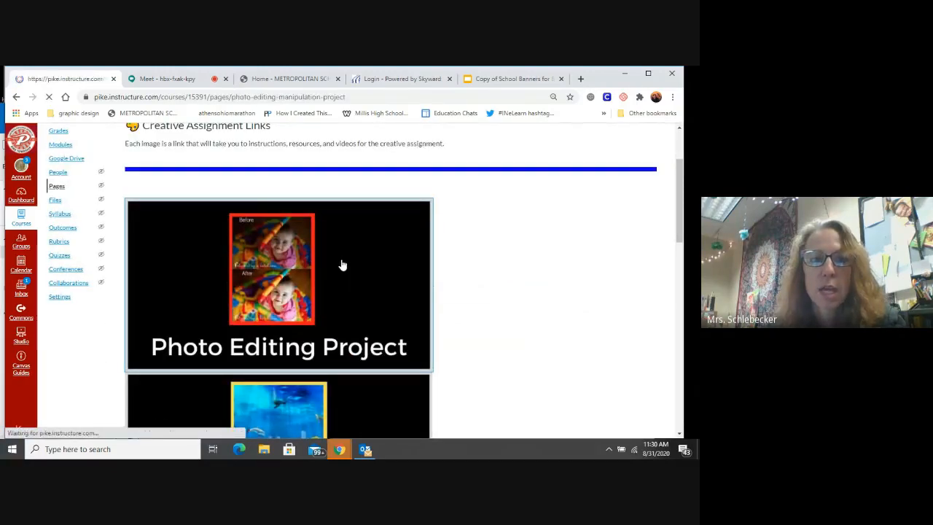
- Read through the Photo Editing (Manipulation) Project's portfolio requirements to the bottom
click(278, 284)
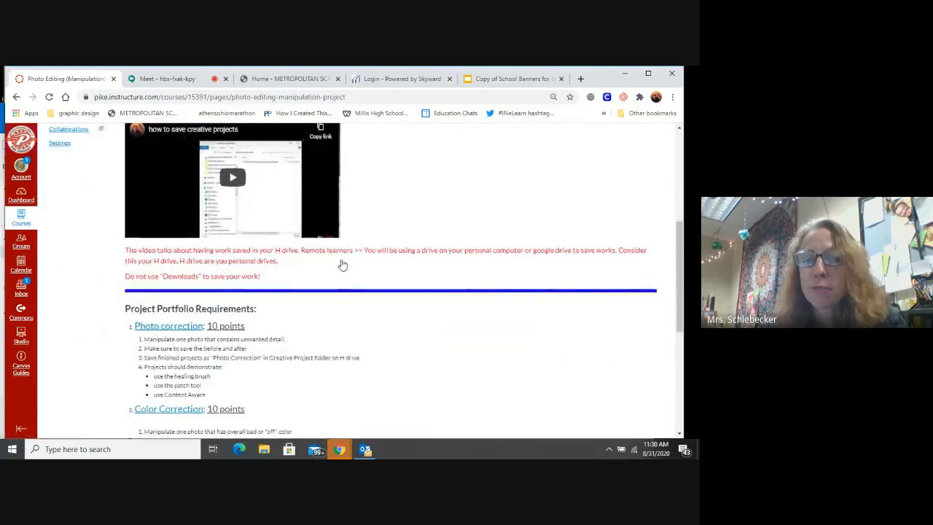
scroll(down, 3)
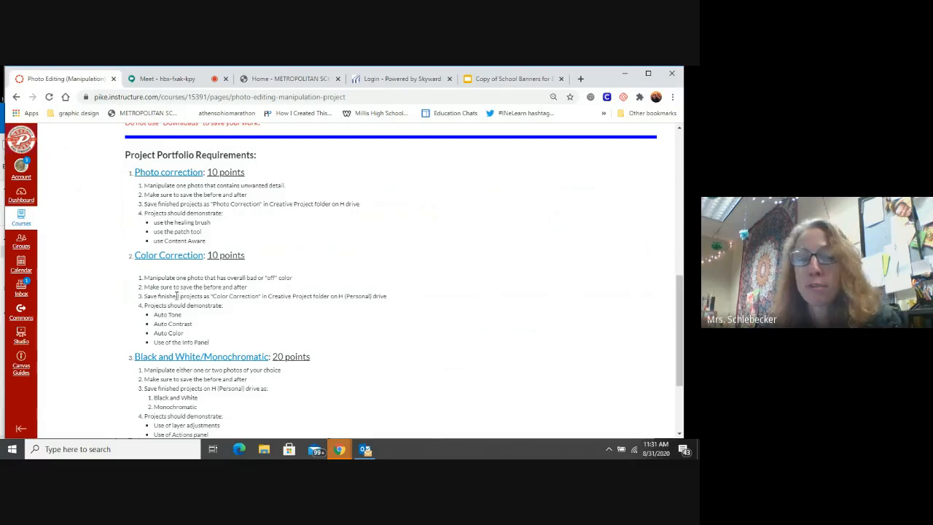
scroll(down, 3)
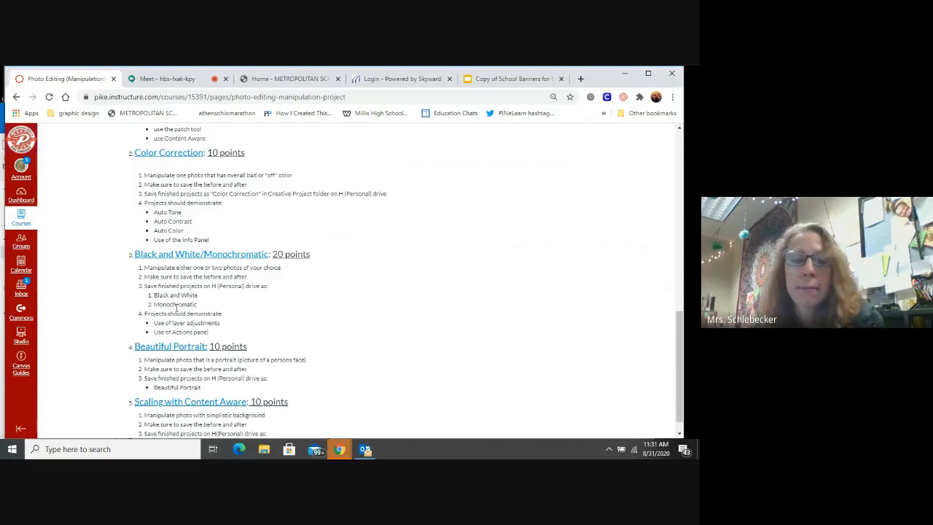
scroll(down, 3)
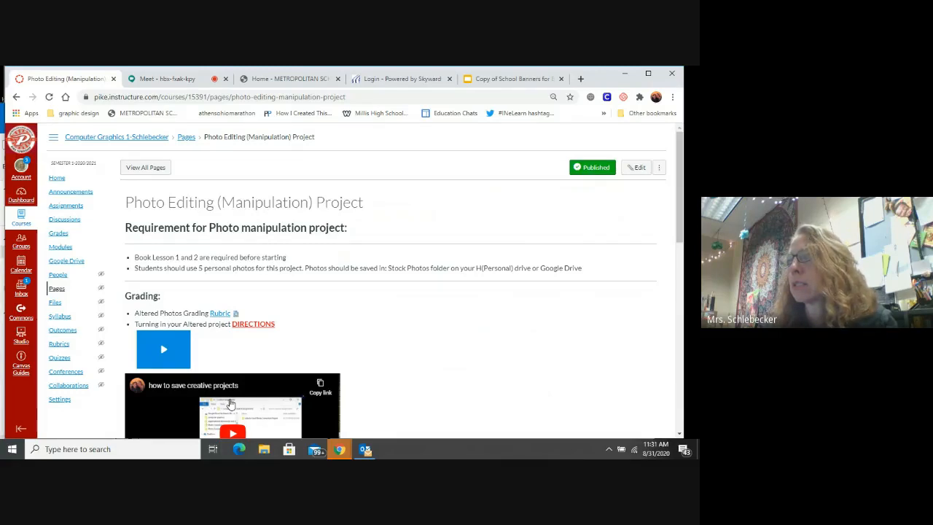
scroll(down, 3)
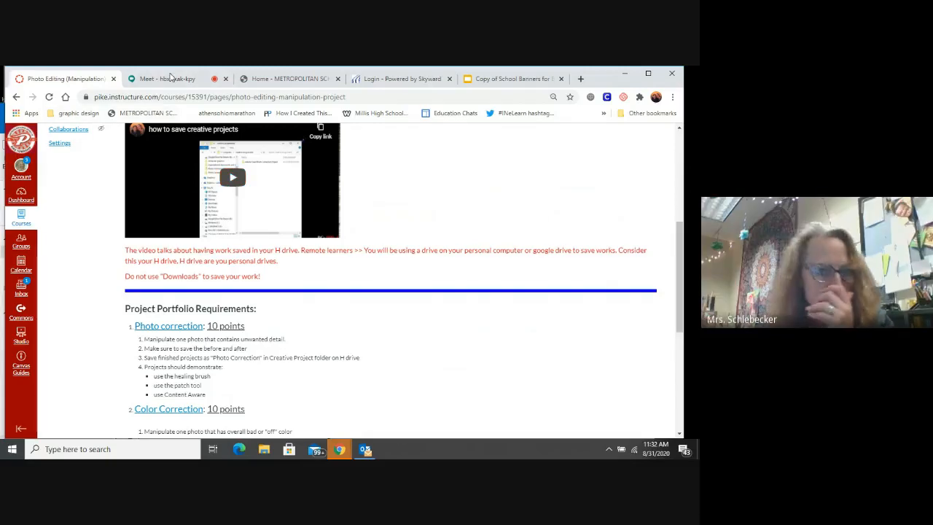
- Switch back to the Google Meet browser tab
click(166, 78)
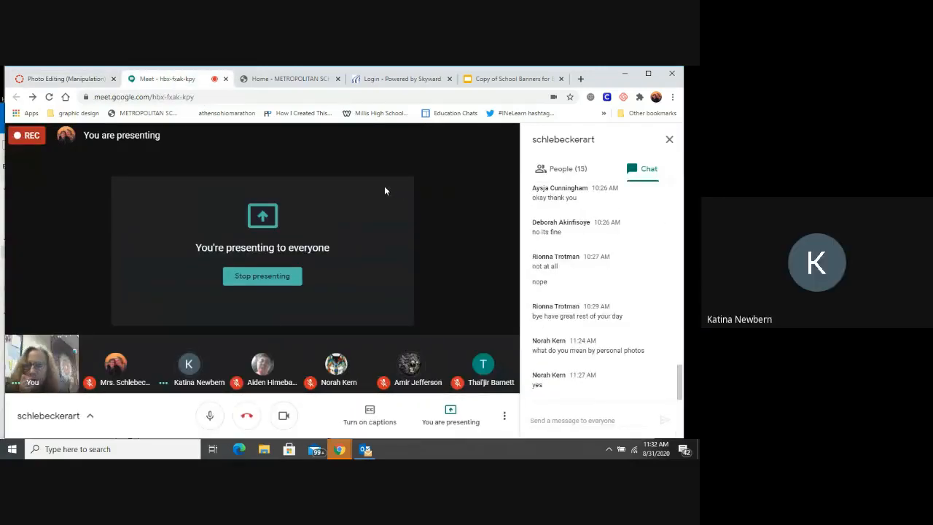